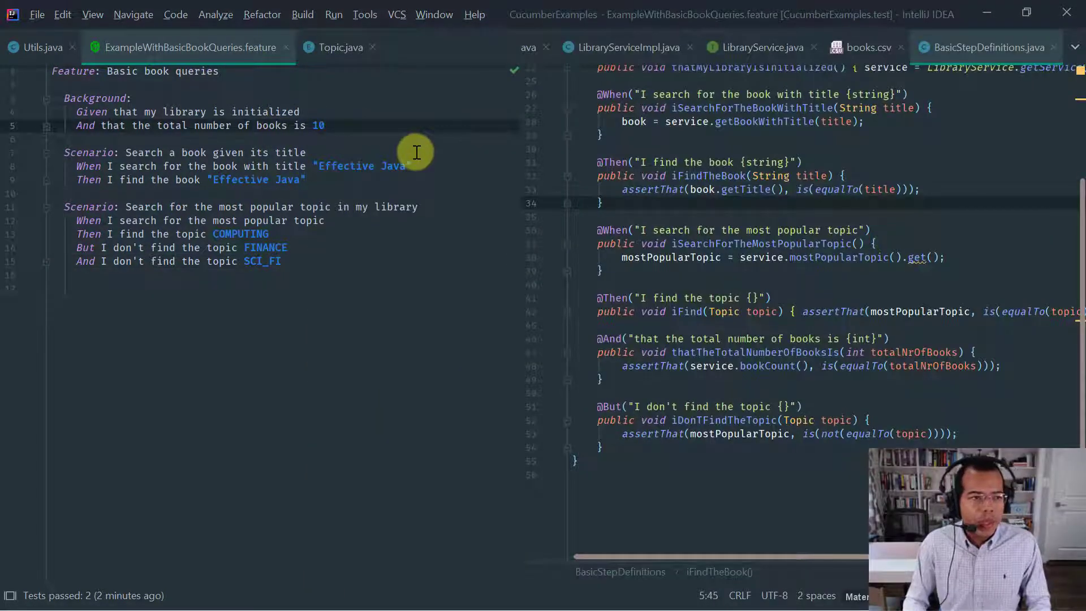
Step: Copy ExampleWithBasicBookQueries.feature as ExampleWithScenarioOutline.feature and open it in the editor
left_click(76, 98)
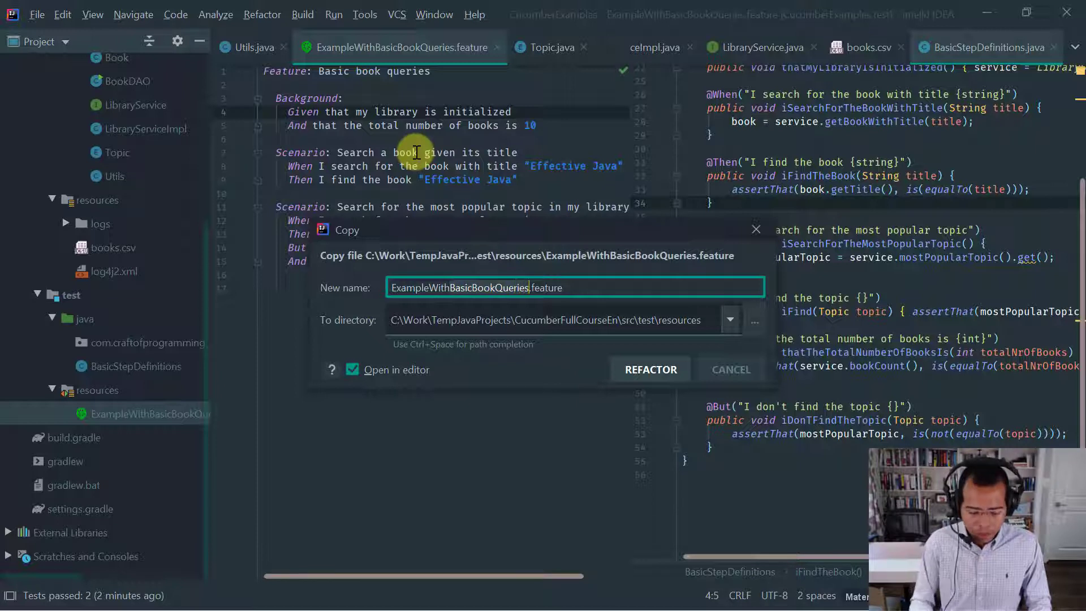
type("ExampleWithScenarioO")
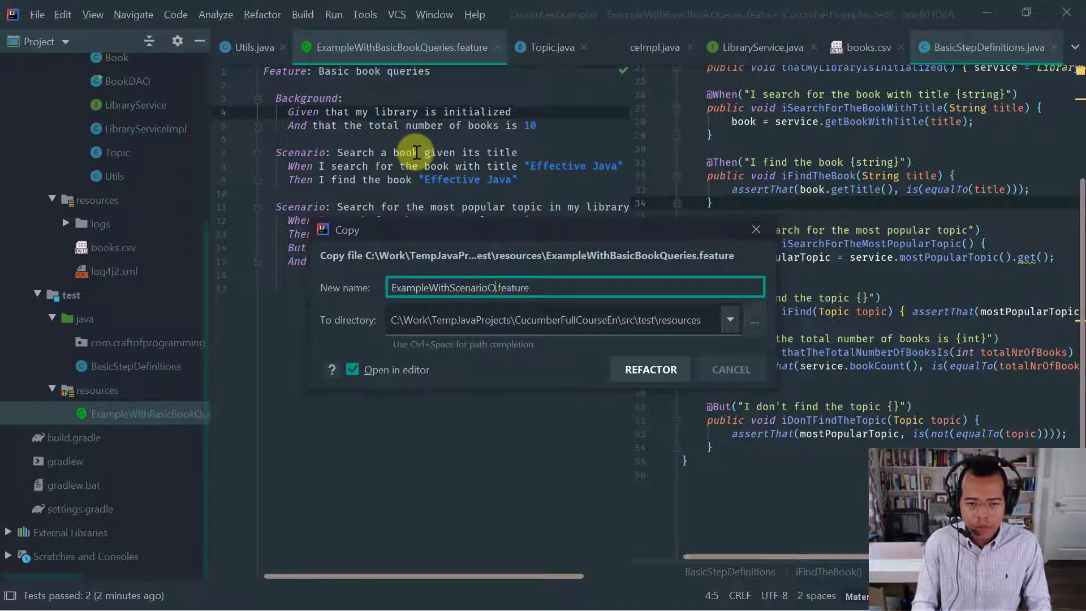
left_click(730, 369)
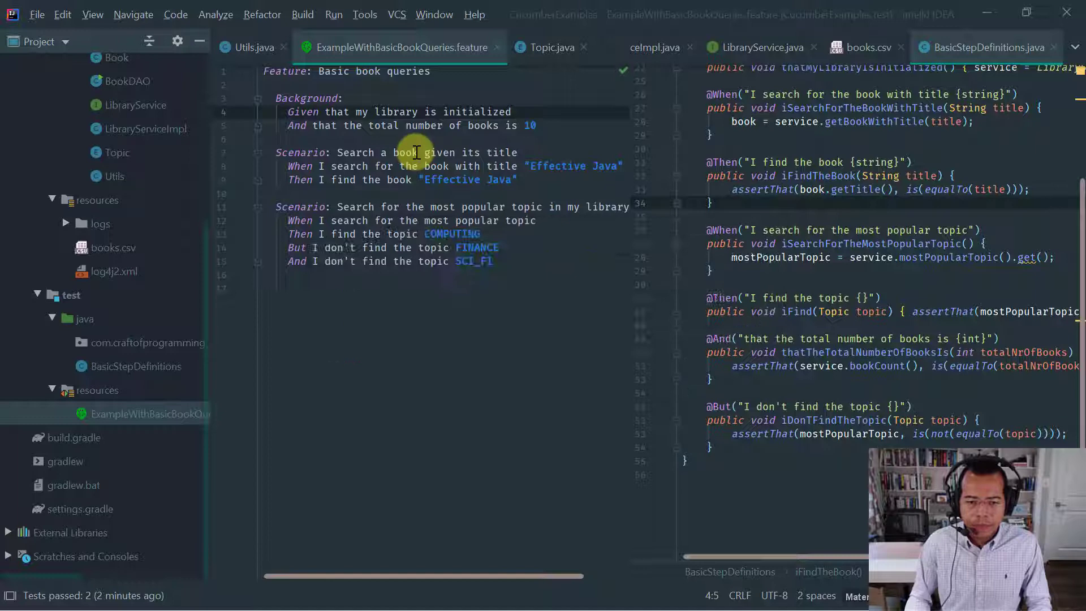
left_click(505, 47)
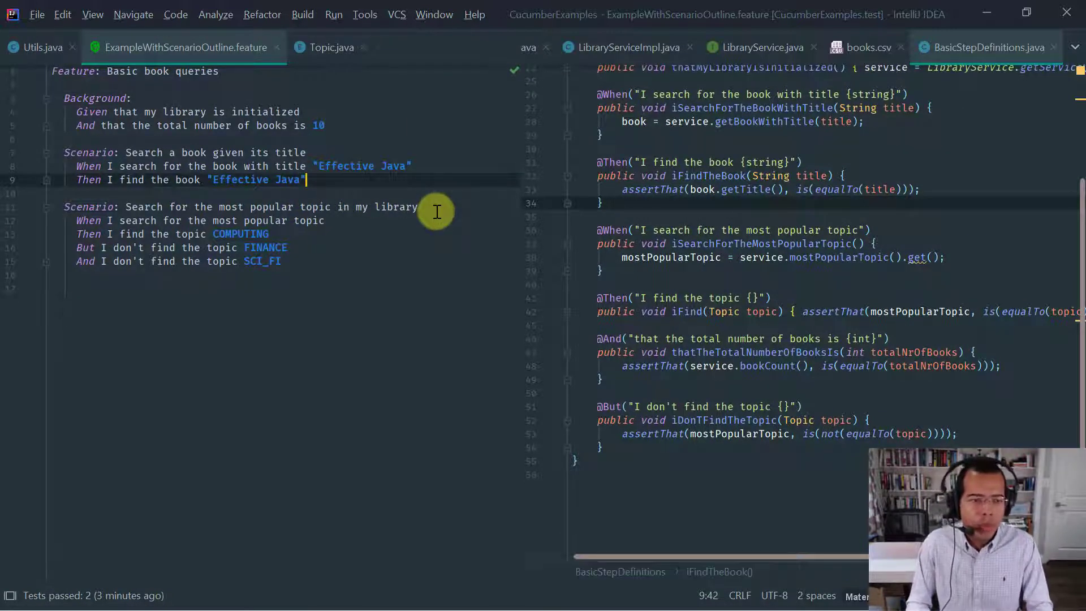
Step: Review the first book's title and author in books.csv, then the LibraryService interface
left_click(276, 165)
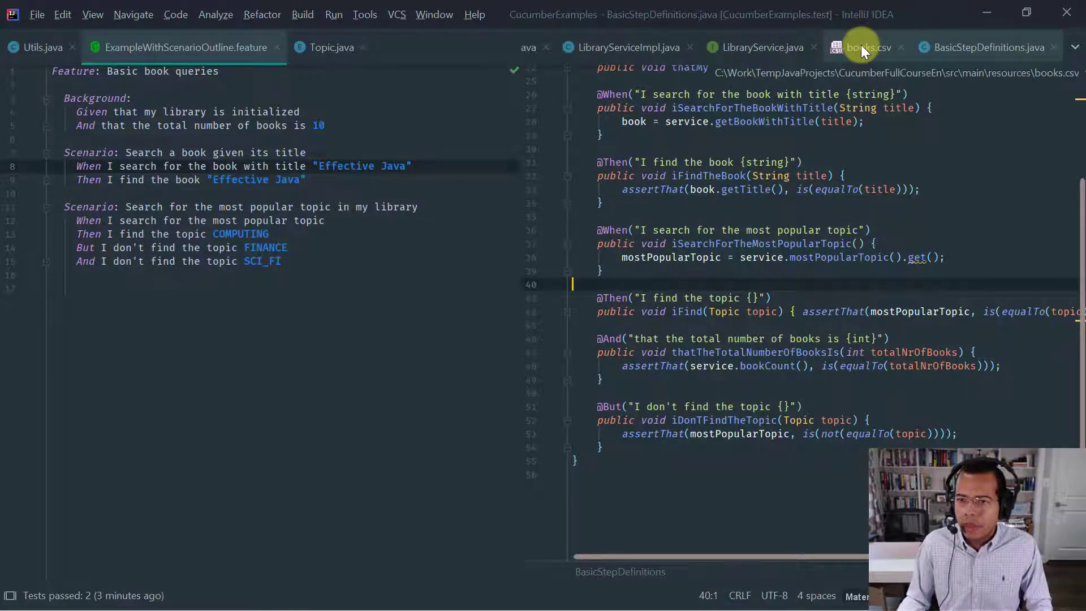
left_click(867, 48)
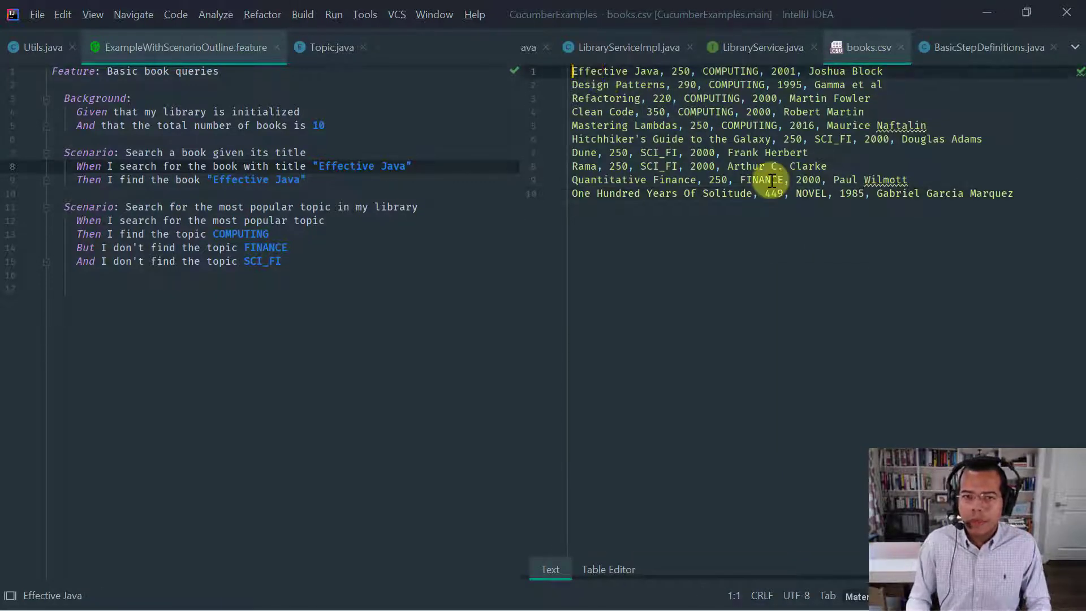
key("ctrl+shift+Right")
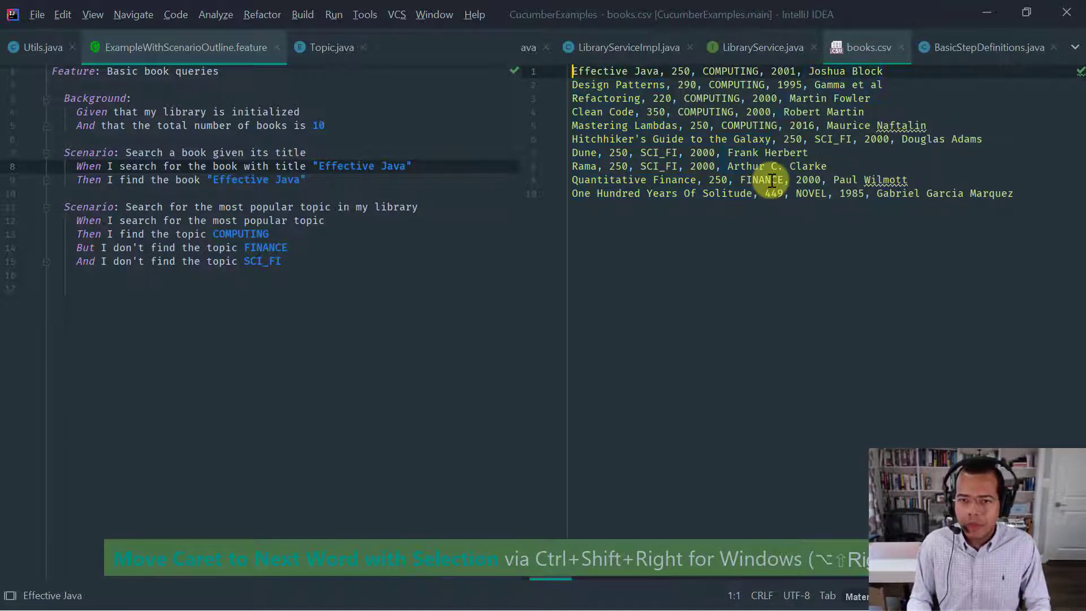
key("ctrl+shift+Left")
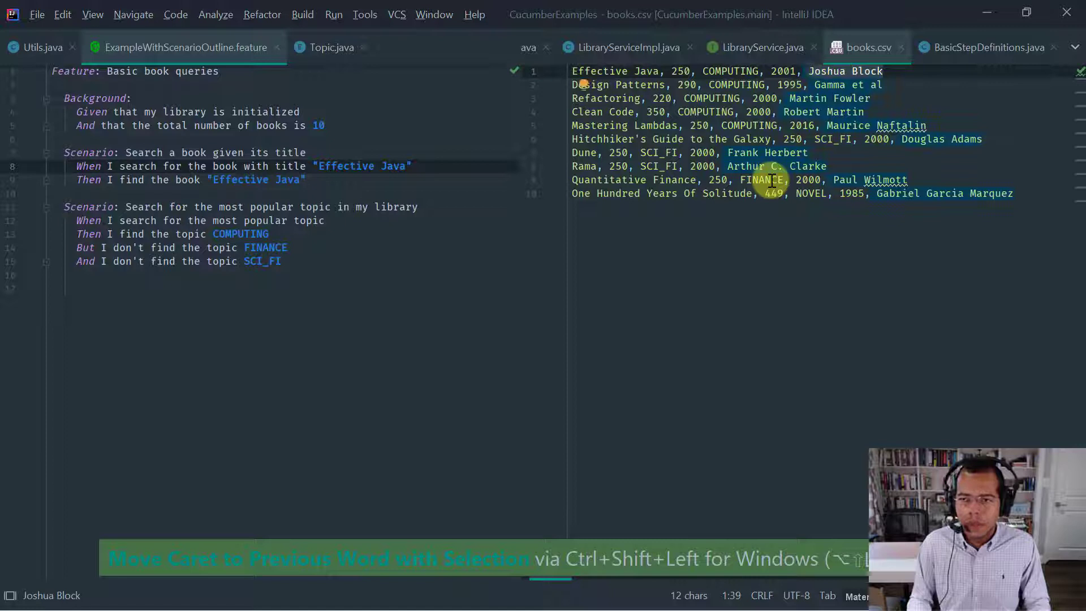
left_click(760, 47)
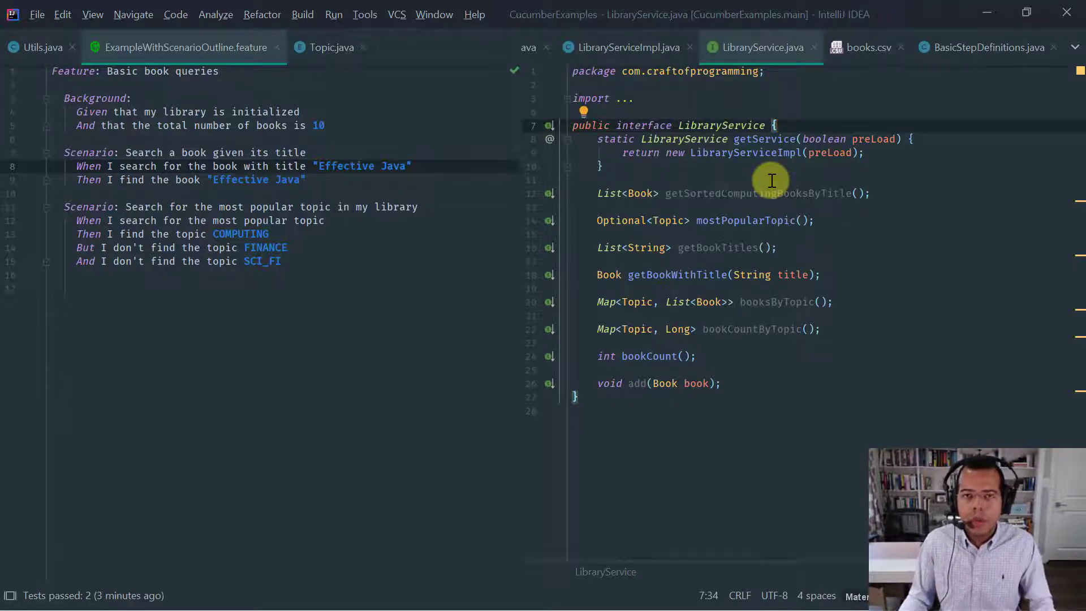
mouse_move(498, 217)
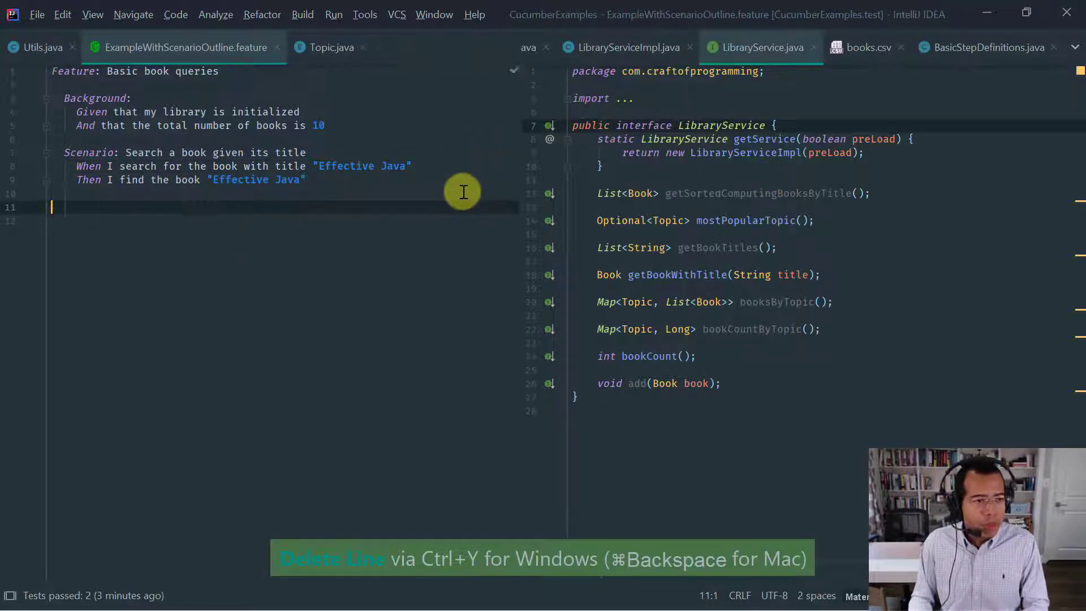
Step: Rename the scenario to mention title and topic and append 'and topic COMPUTING' to its step
key("Ctrl+Y")
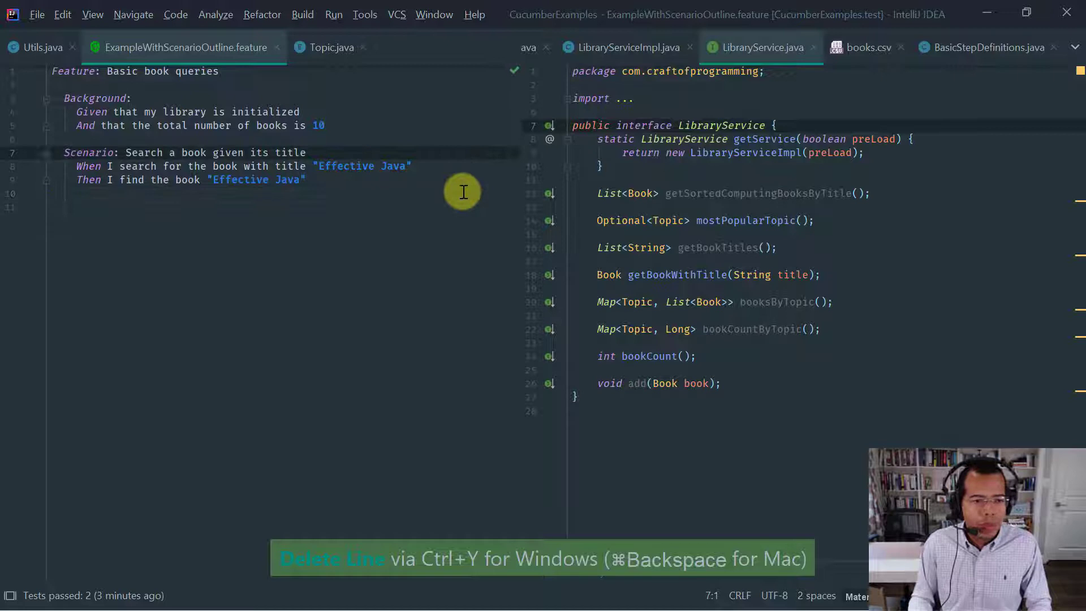
type("and to")
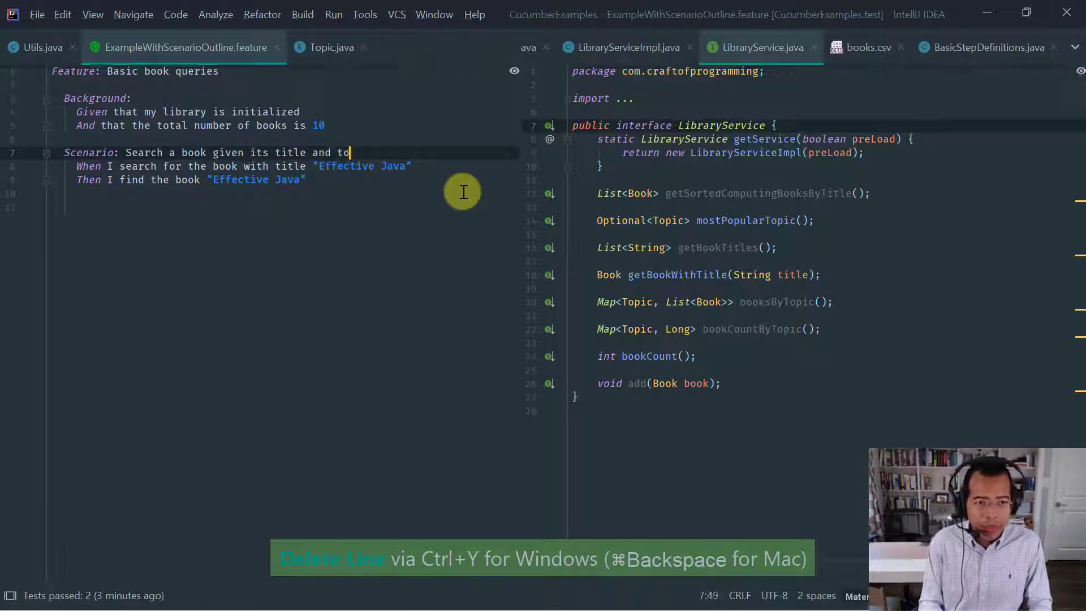
type("pic: M")
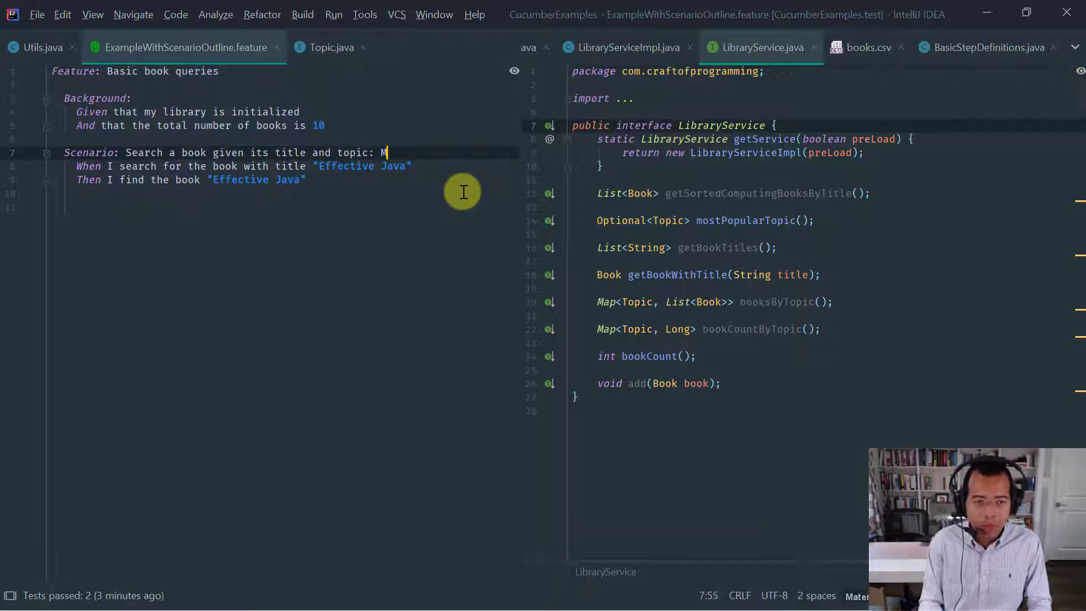
type("otivation")
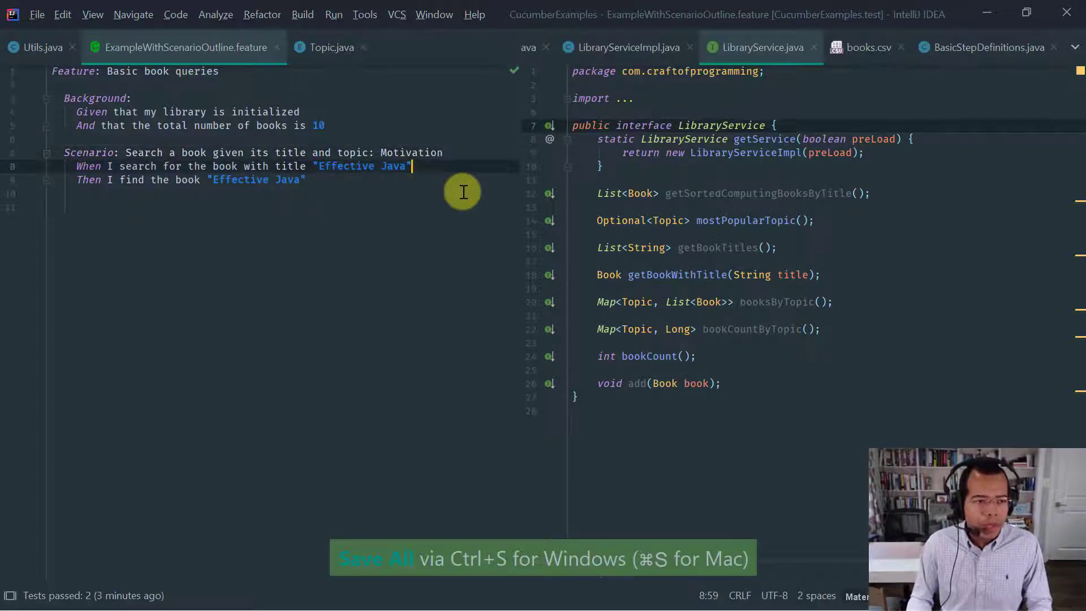
type("a")
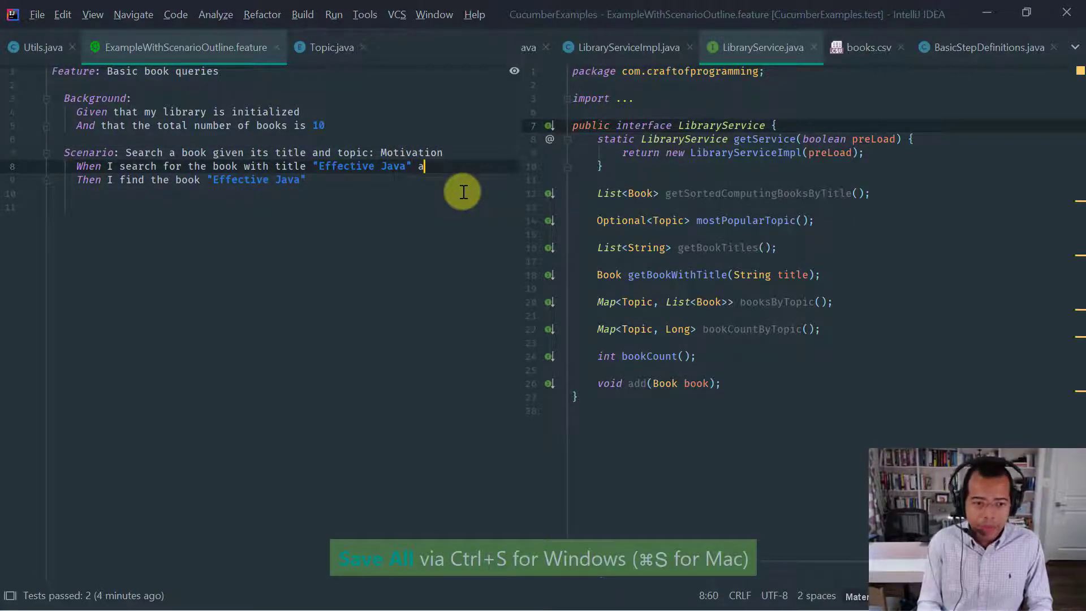
type("nd topic COMP")
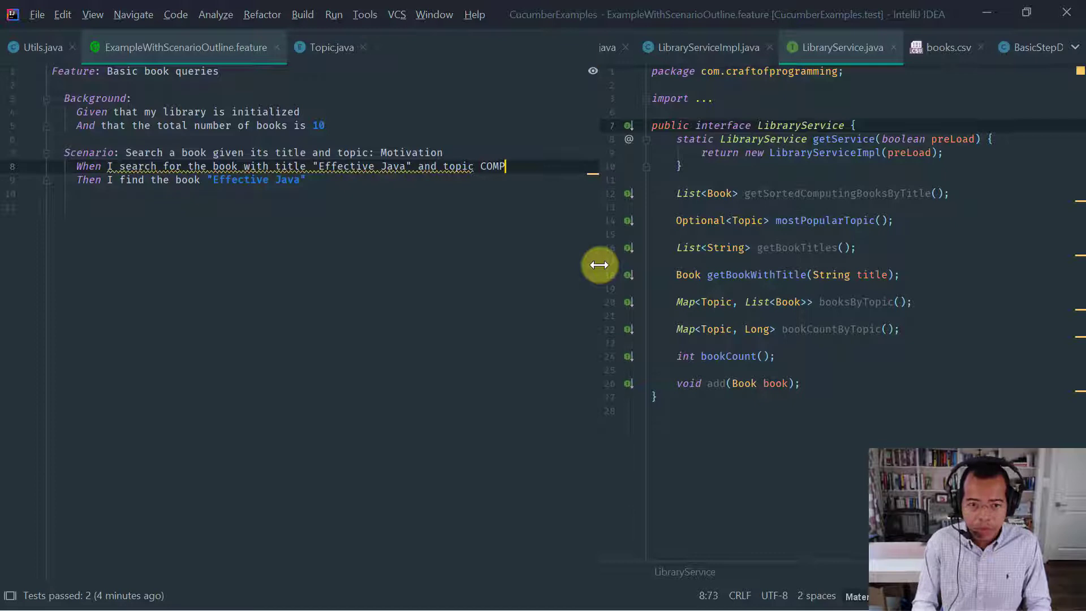
type("UTING")
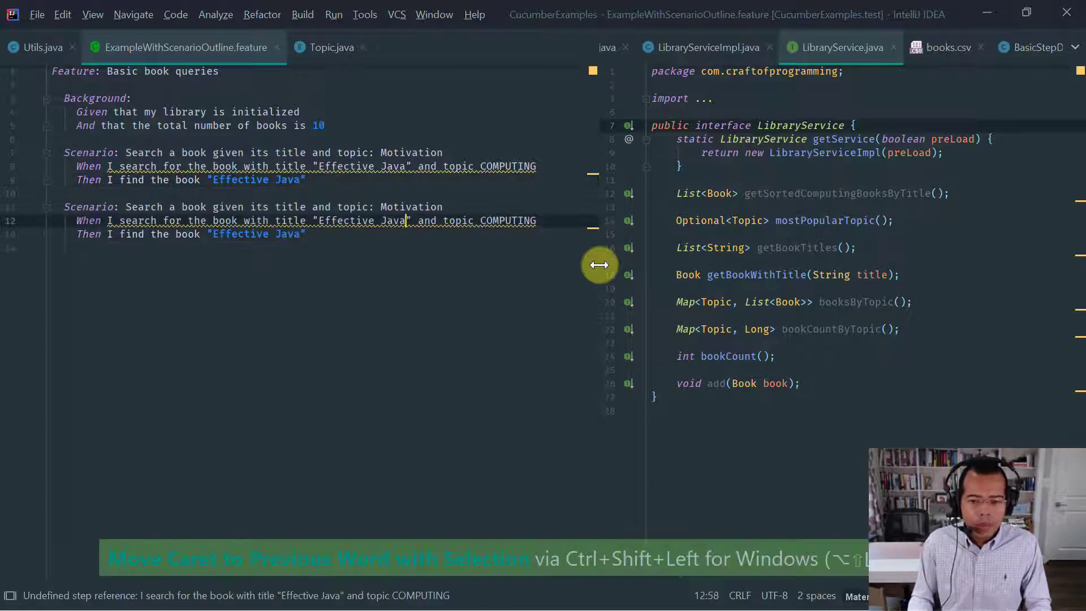
Step: Paste three scenario copies for Design Patterns (COMPUTING), Dune, and One Hundred Years Of Solitude (NOVEL)
left_click(943, 47)
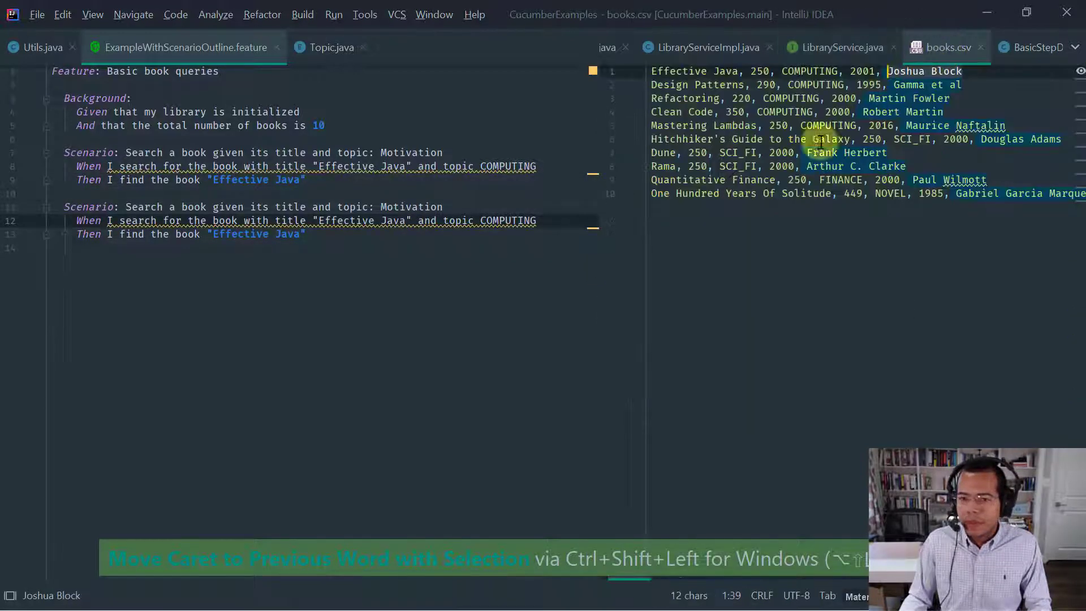
type("Design")
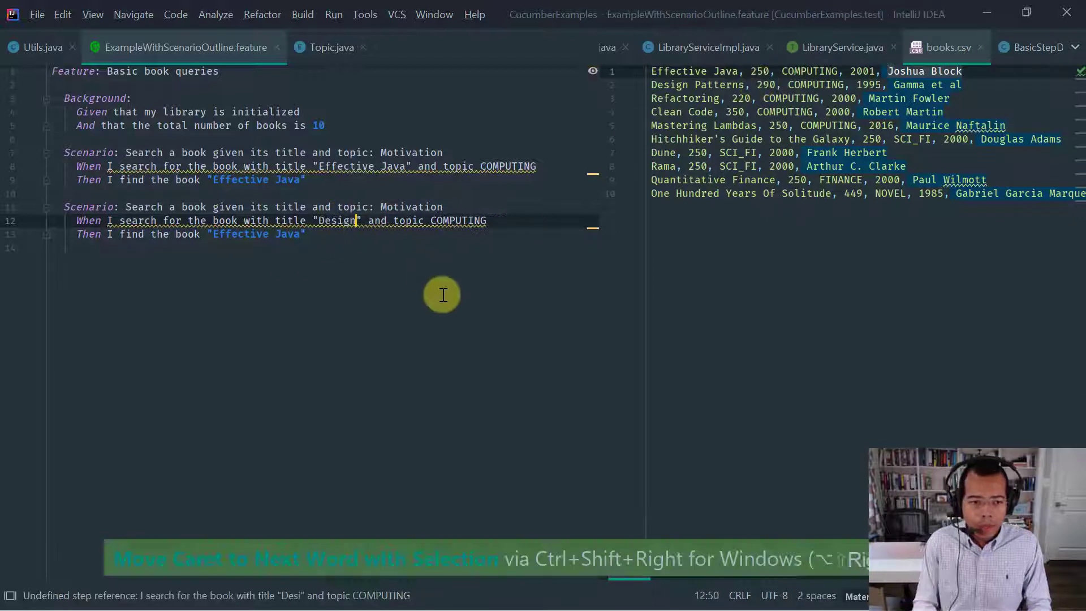
type("Patterns")
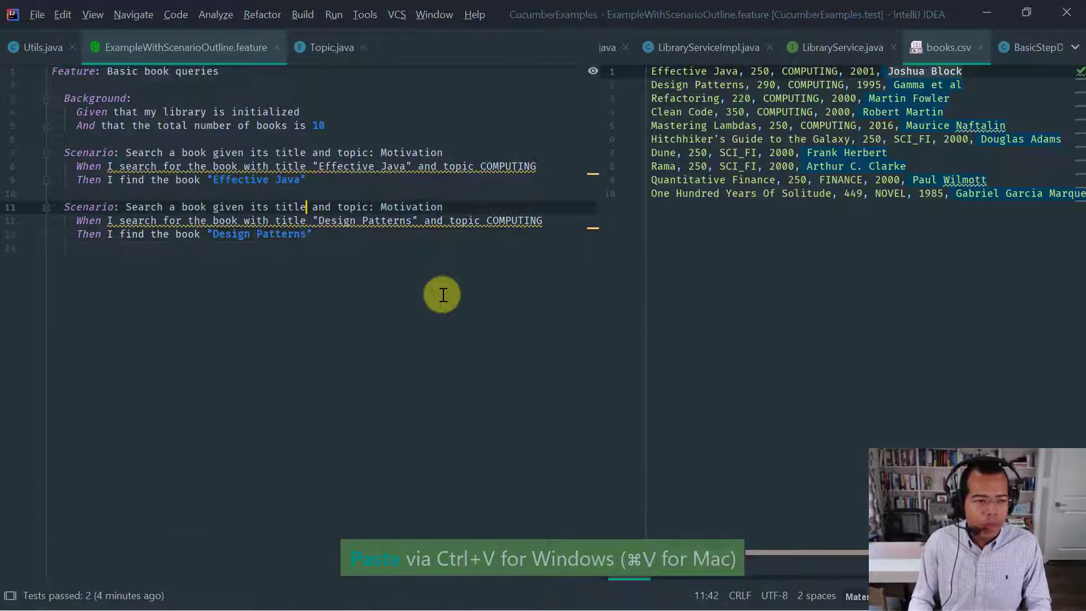
key("ctrl+v")
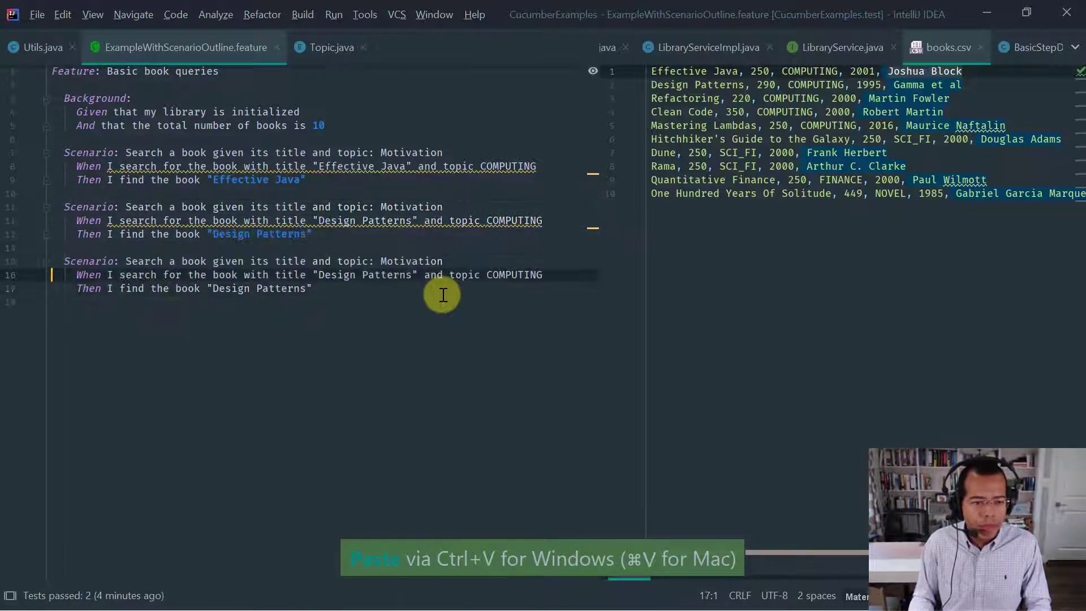
left_click(355, 274)
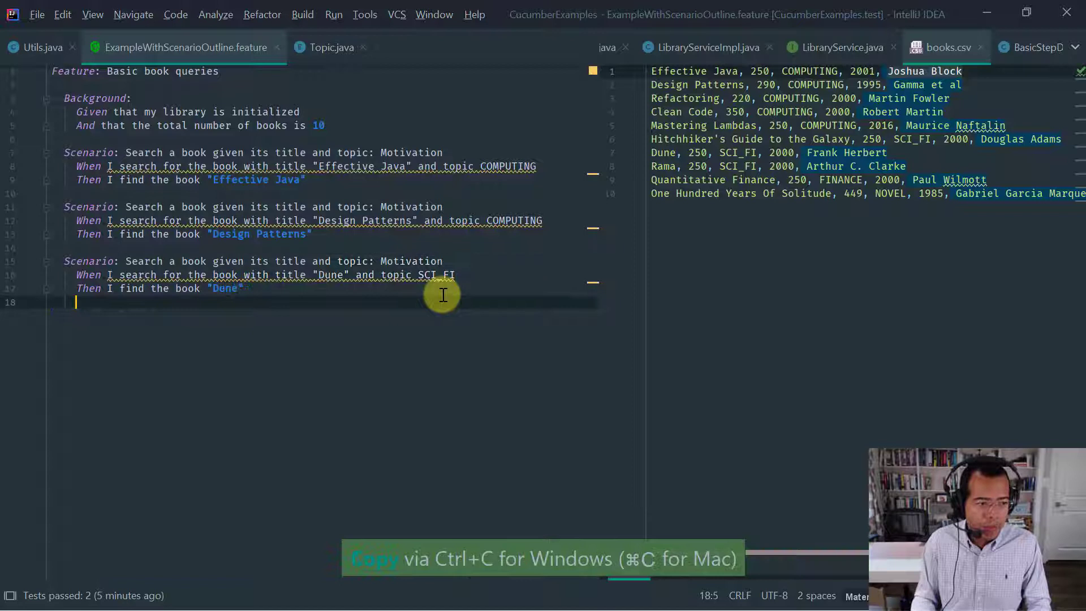
key("ctrl+v")
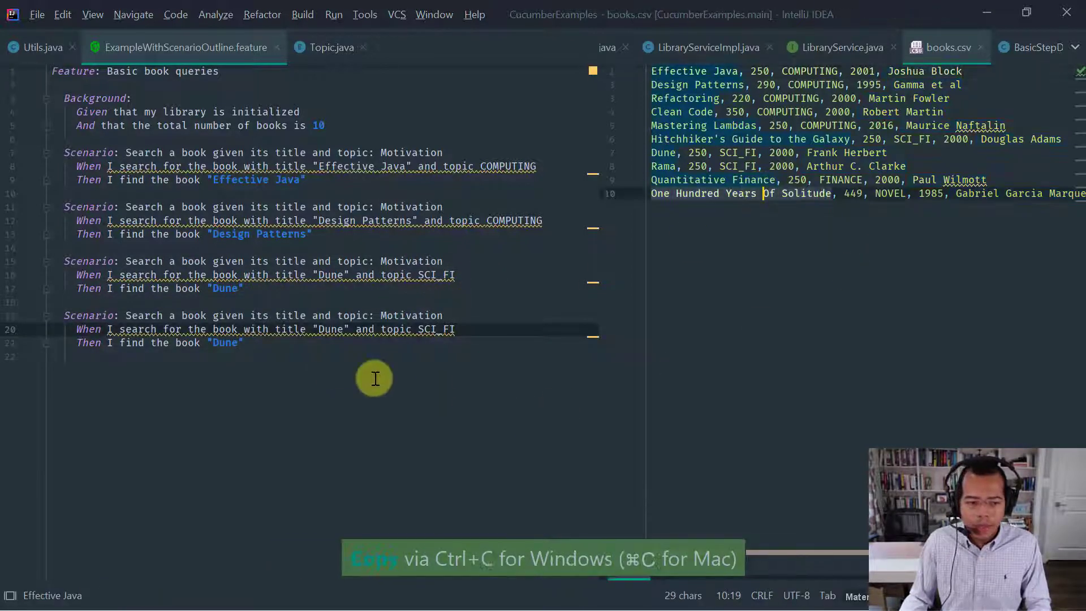
key("ctrl+v")
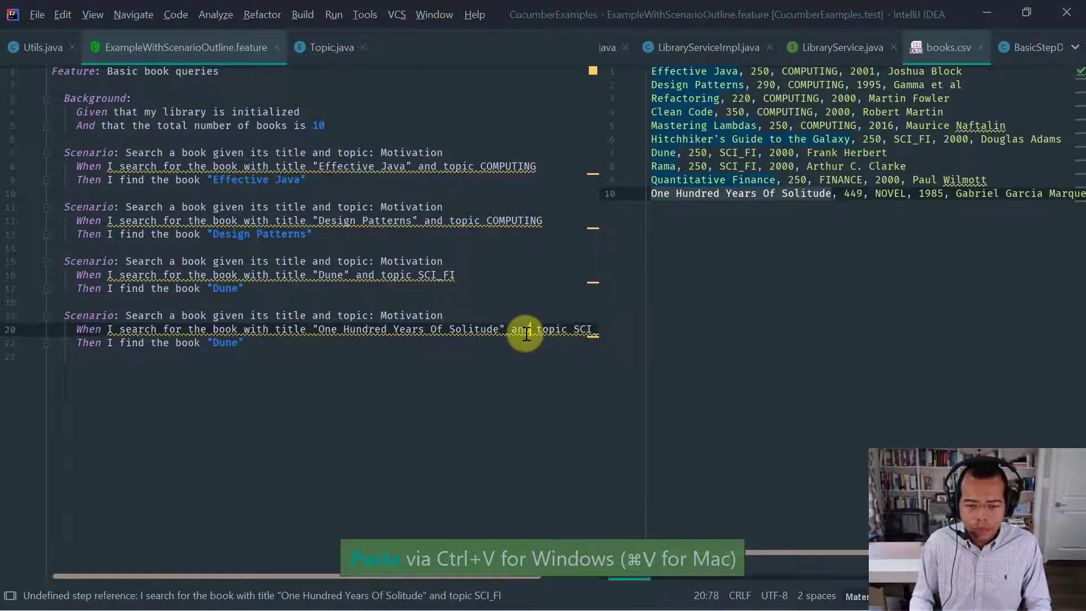
type("NOVEL")
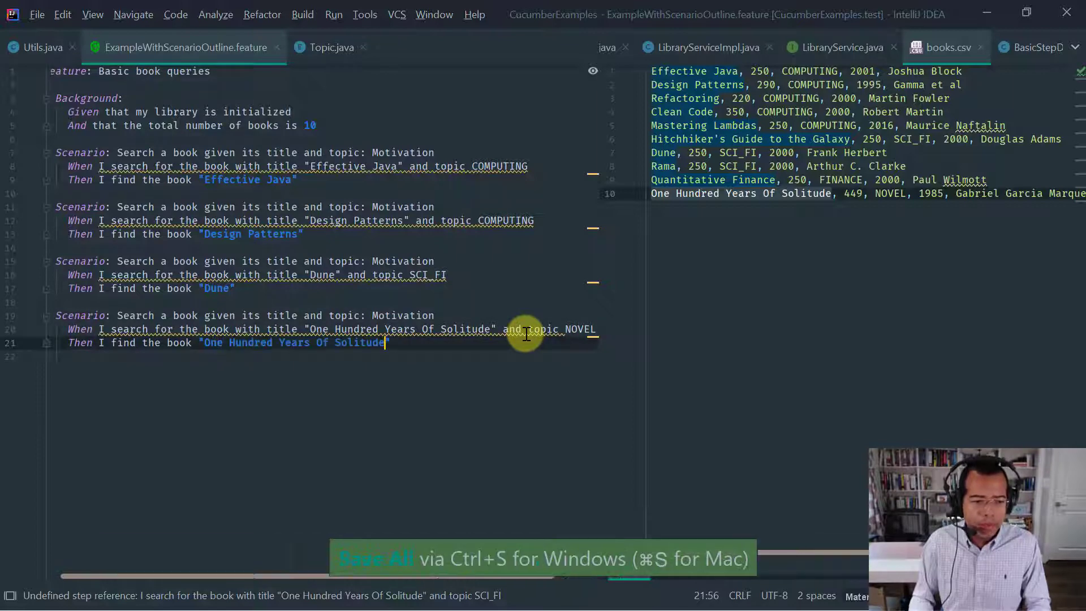
Step: Generate a step definition for the undefined title-and-topic When step in BasicStepDefinitions
left_click(987, 47)
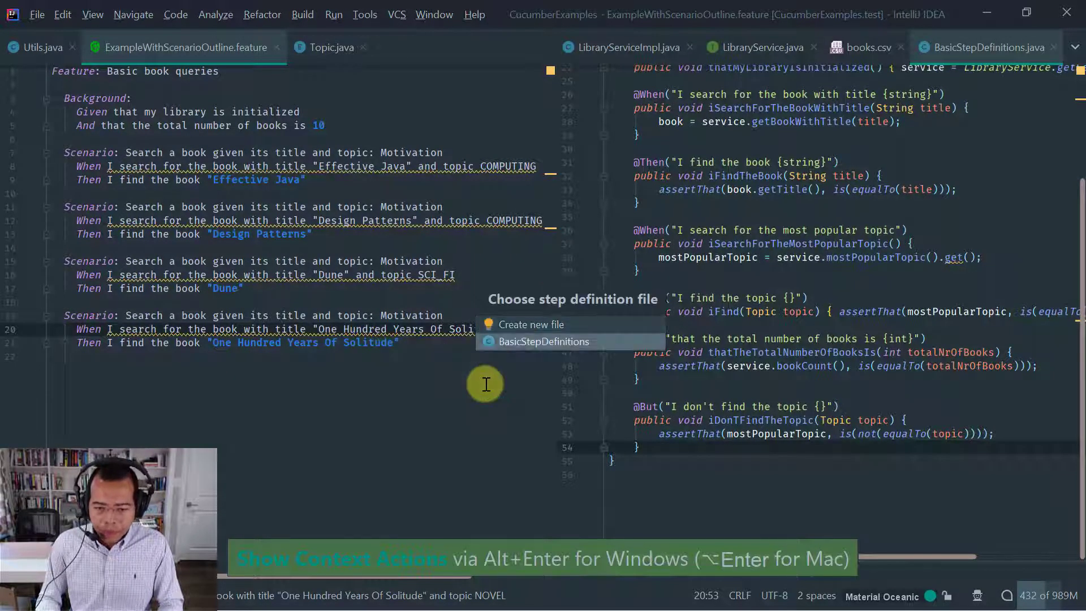
left_click(544, 341)
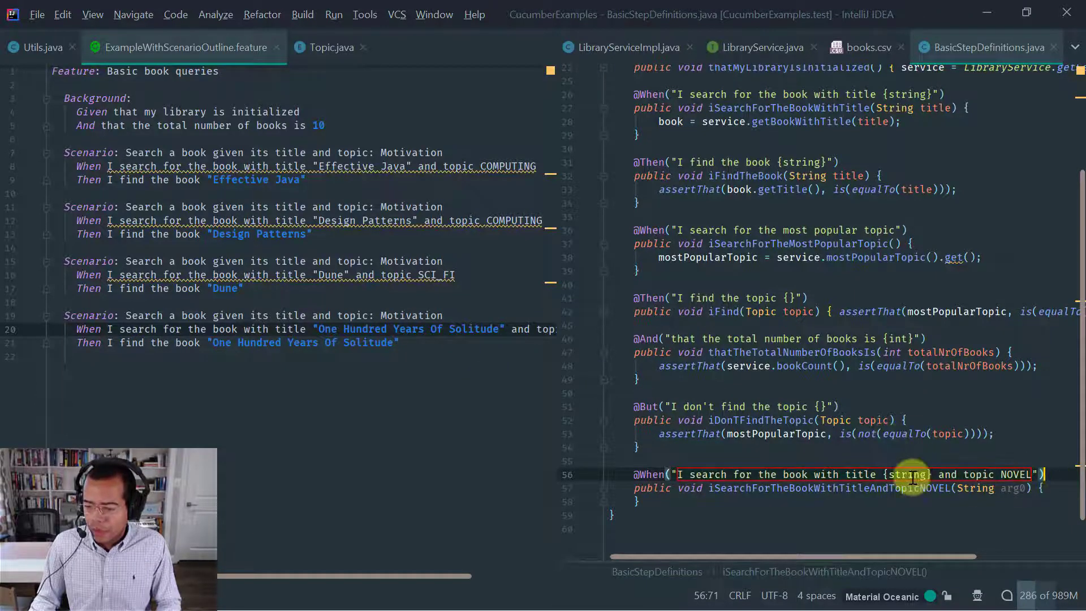
key("Escape")
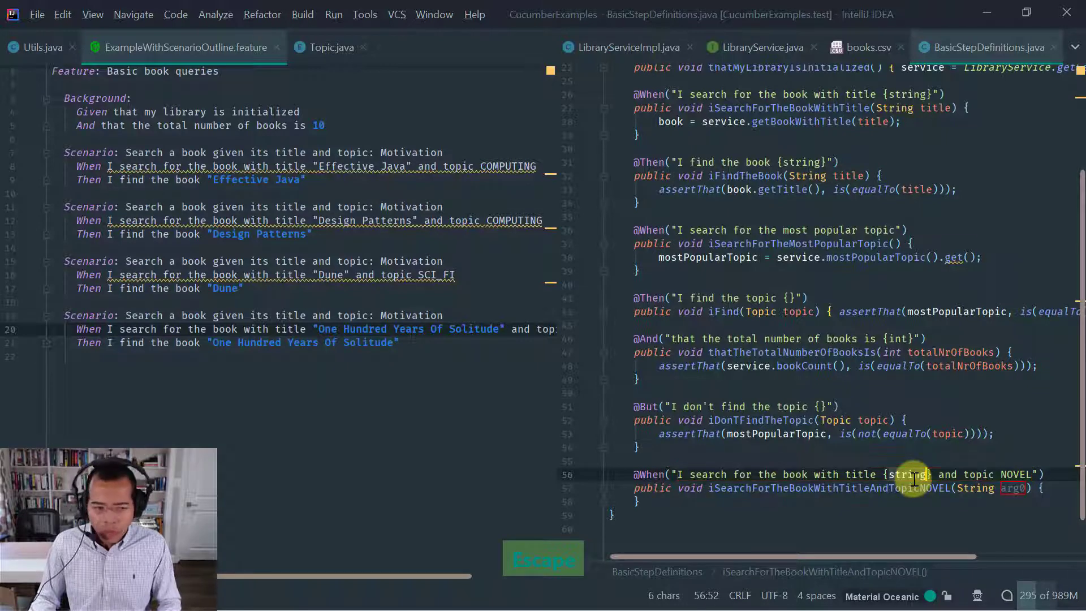
key("Escape")
type("{}")
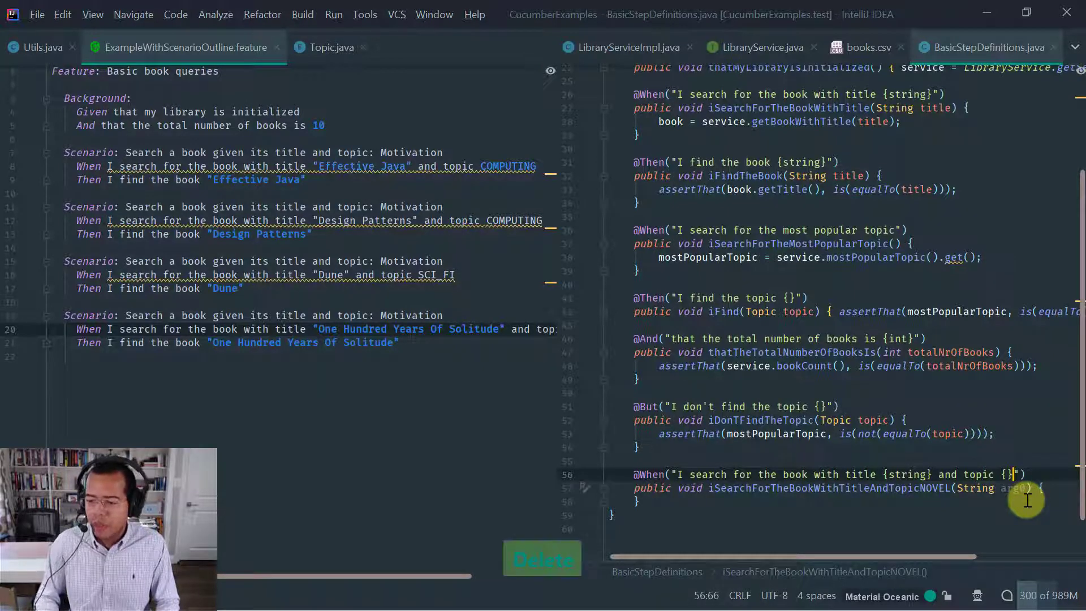
Step: Rename the generated method parameters to String title and Topic topic
key("ctrl+s")
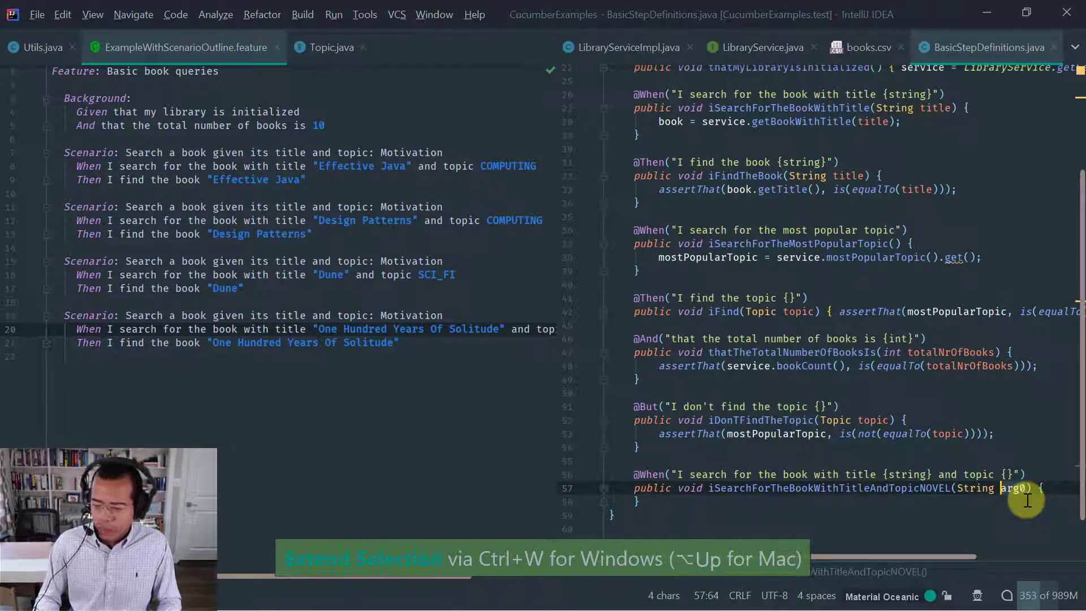
type("title,")
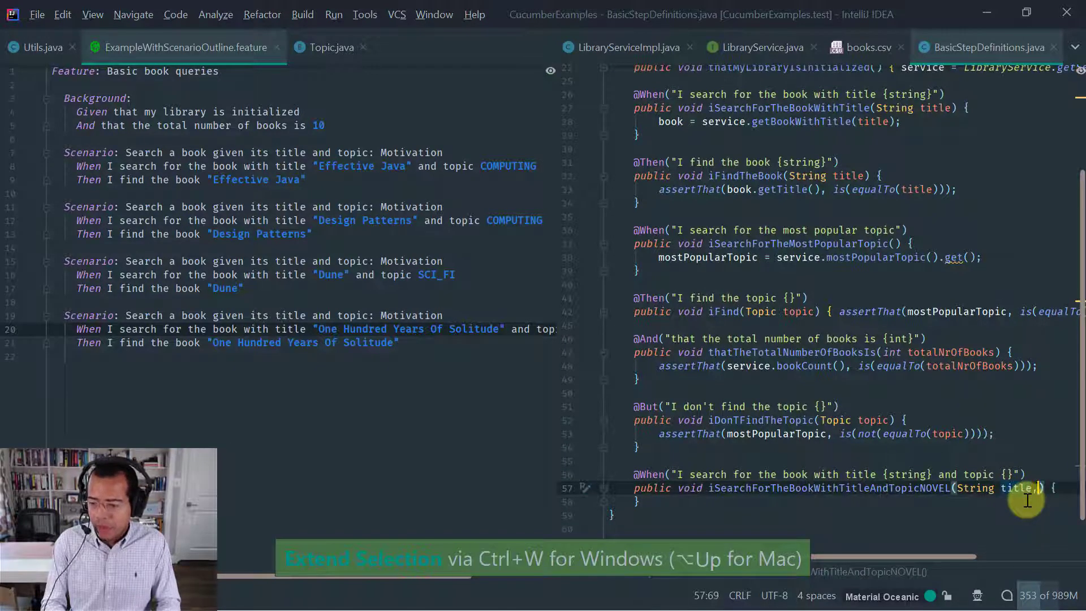
type("Topic topic")
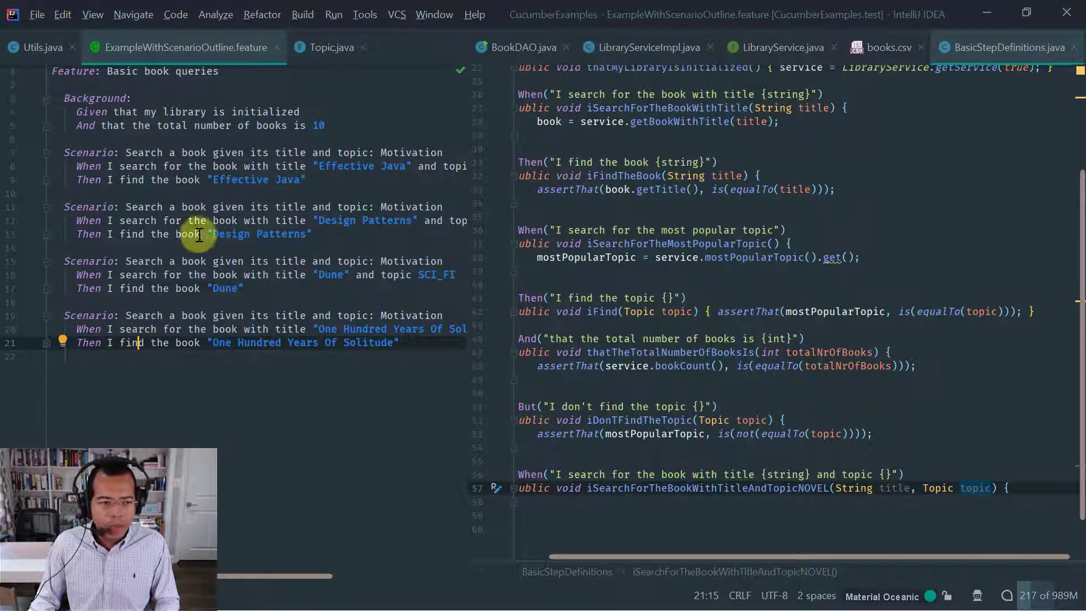
Step: Fetch the book with service.getBookWithTitle(title) and assert it is not null
key("ctrl+b")
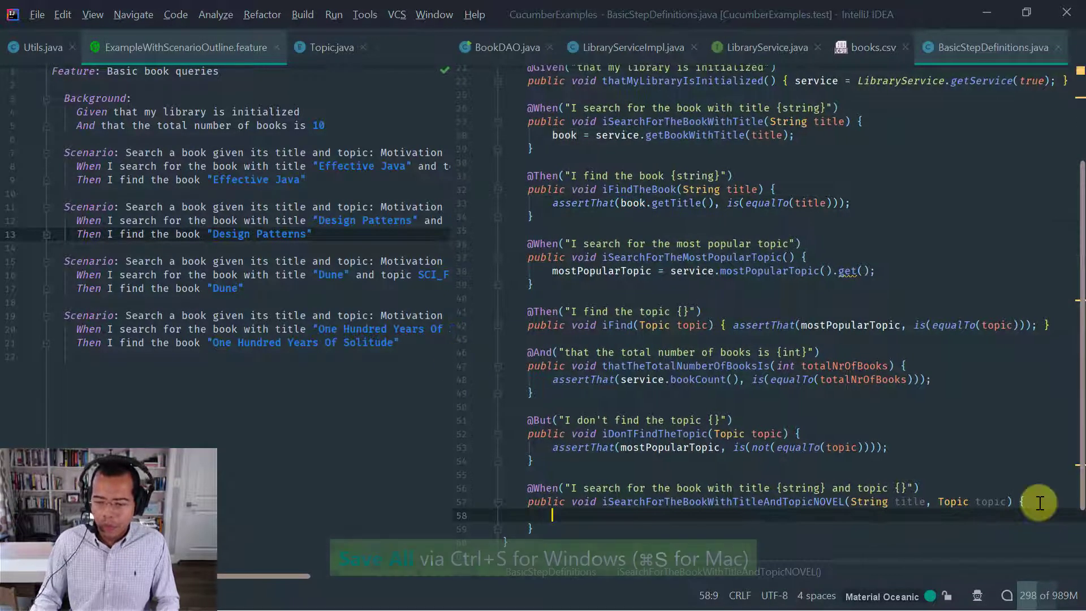
type("service")
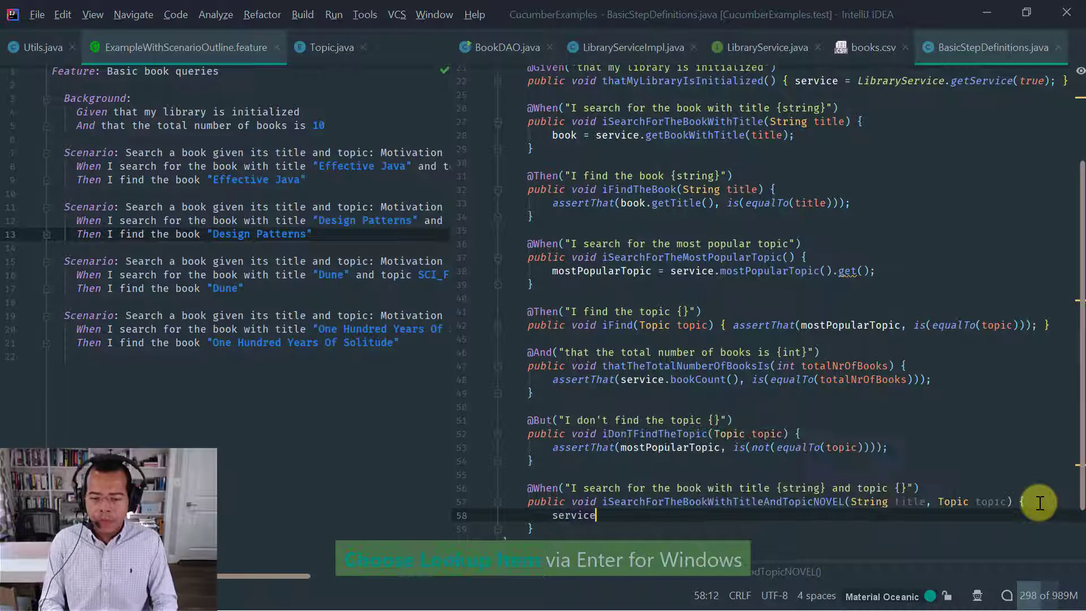
type(".getBookWithTitle(")
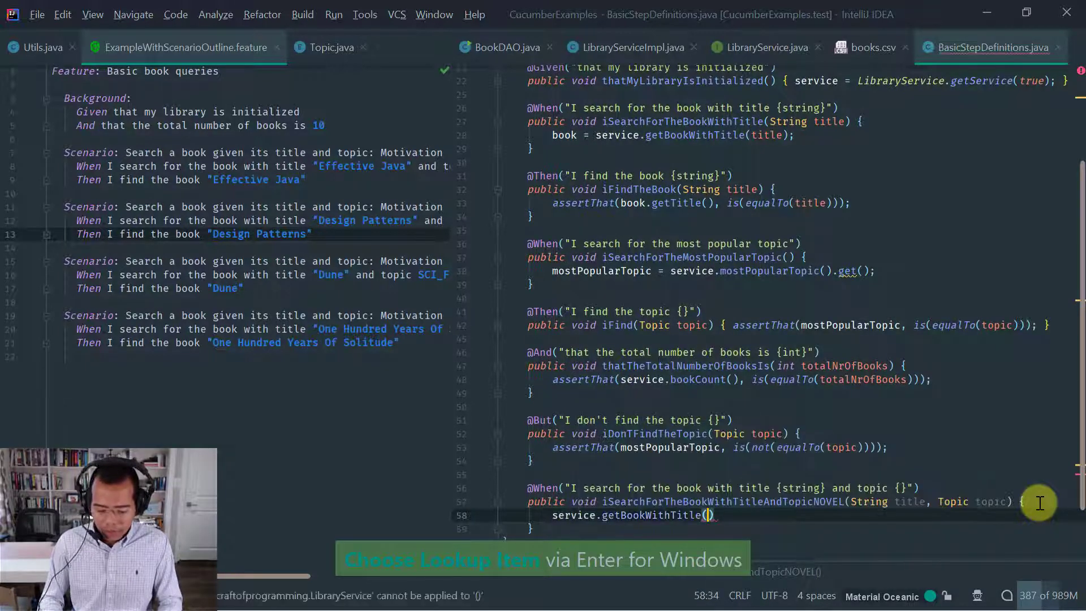
key("Enter")
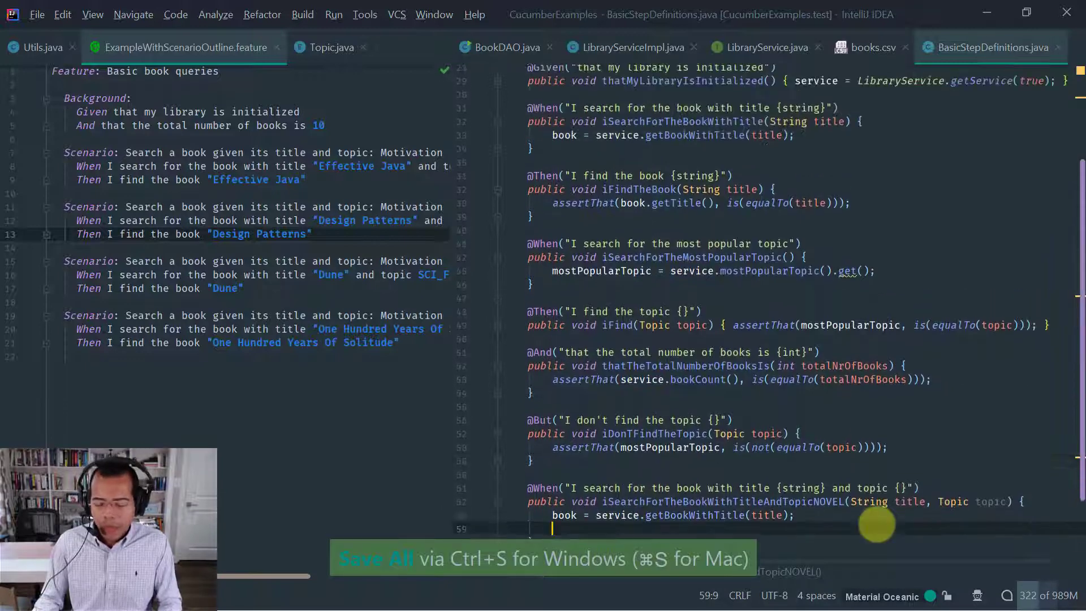
type("A")
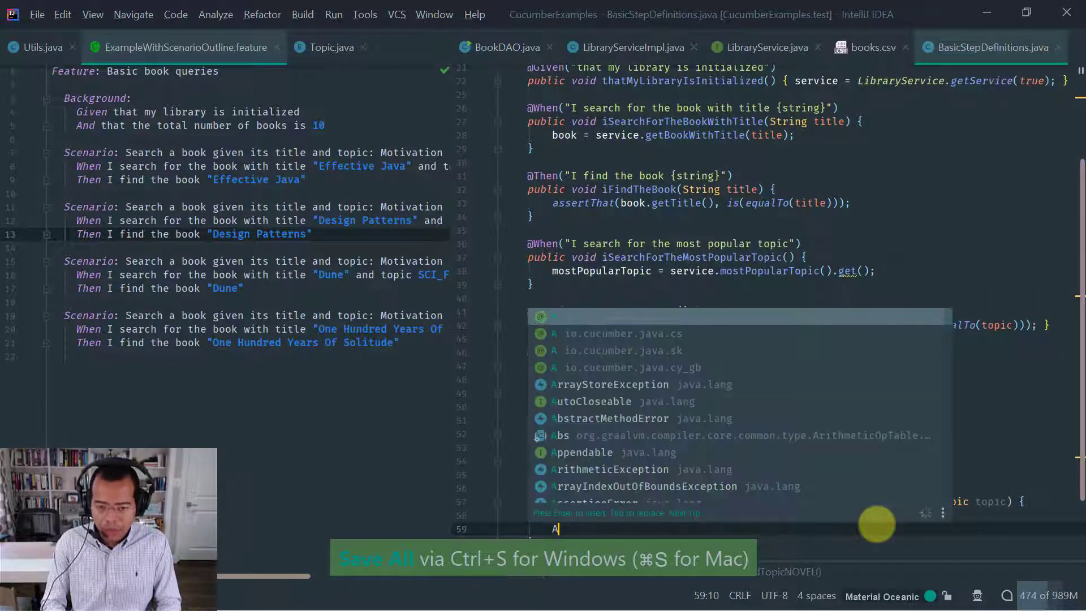
type("ssert.")
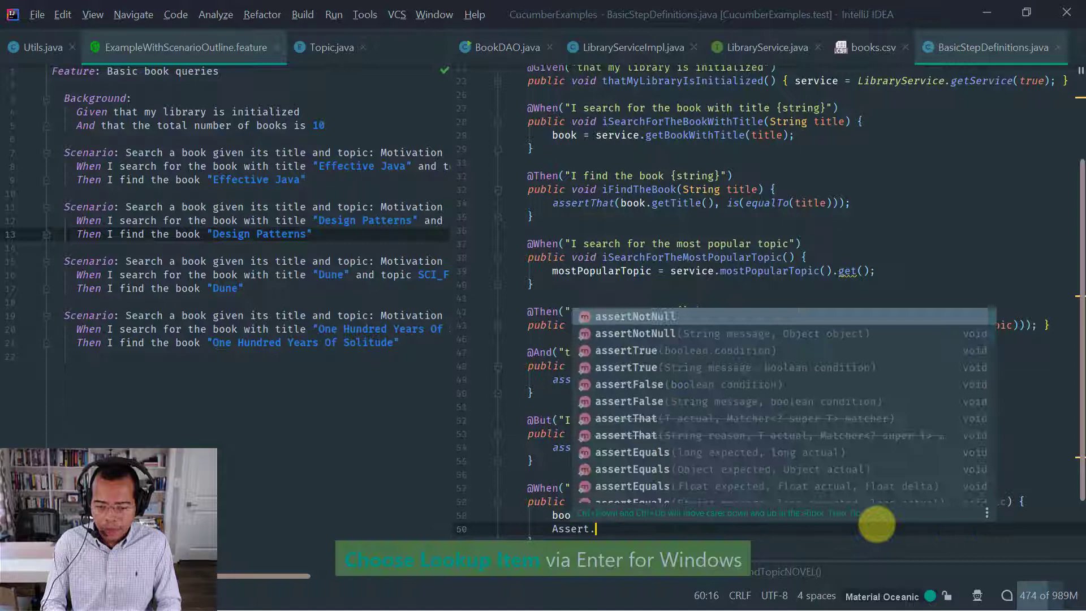
type("ann")
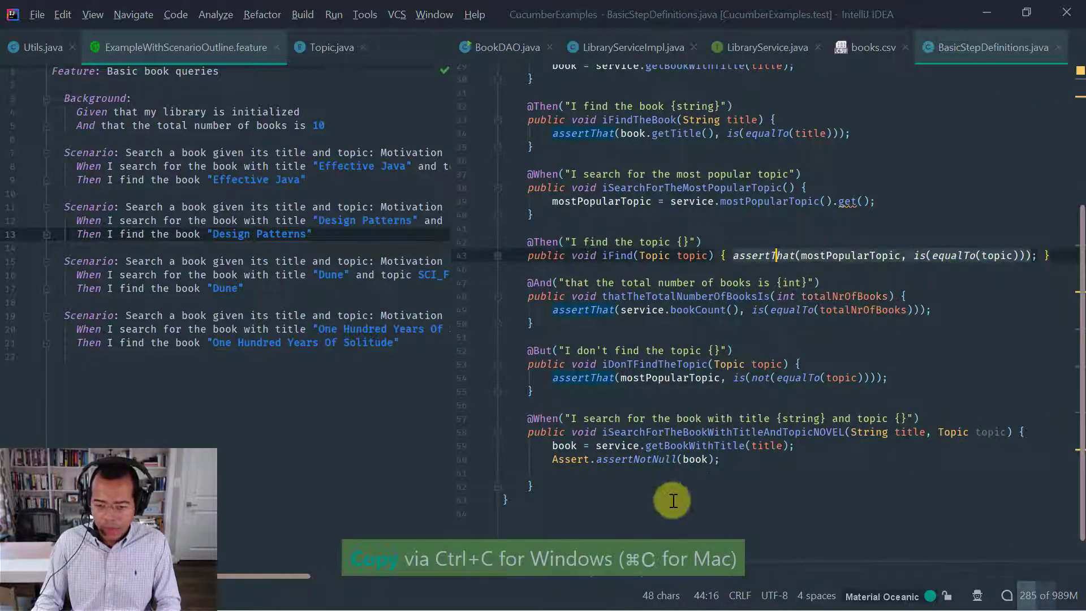
Step: Paste the assertion that book.getTopic() equals the topic parameter
key("ctrl+v")
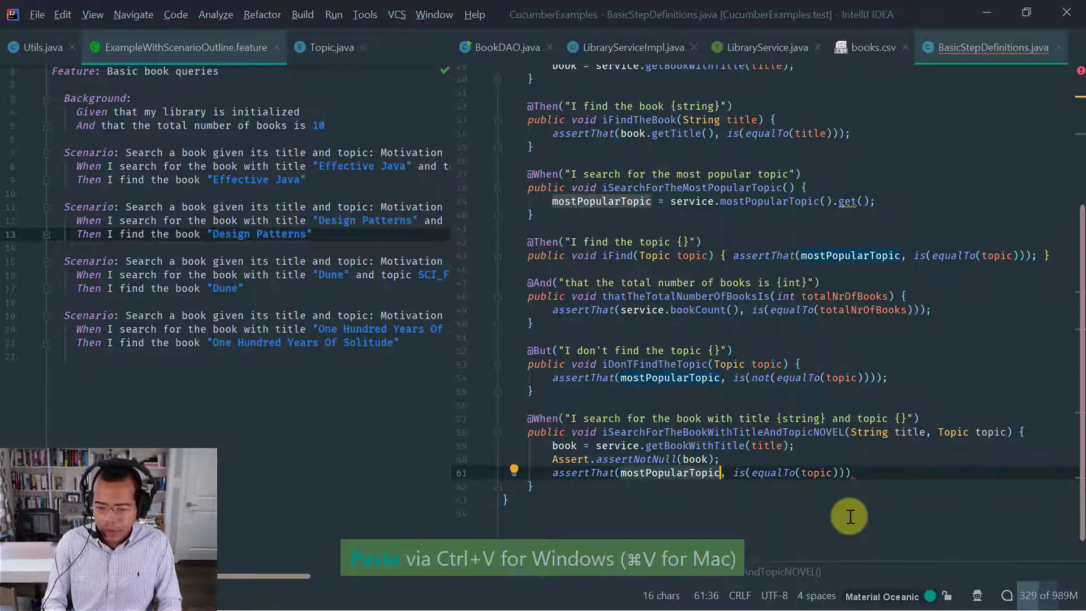
type("book.ge")
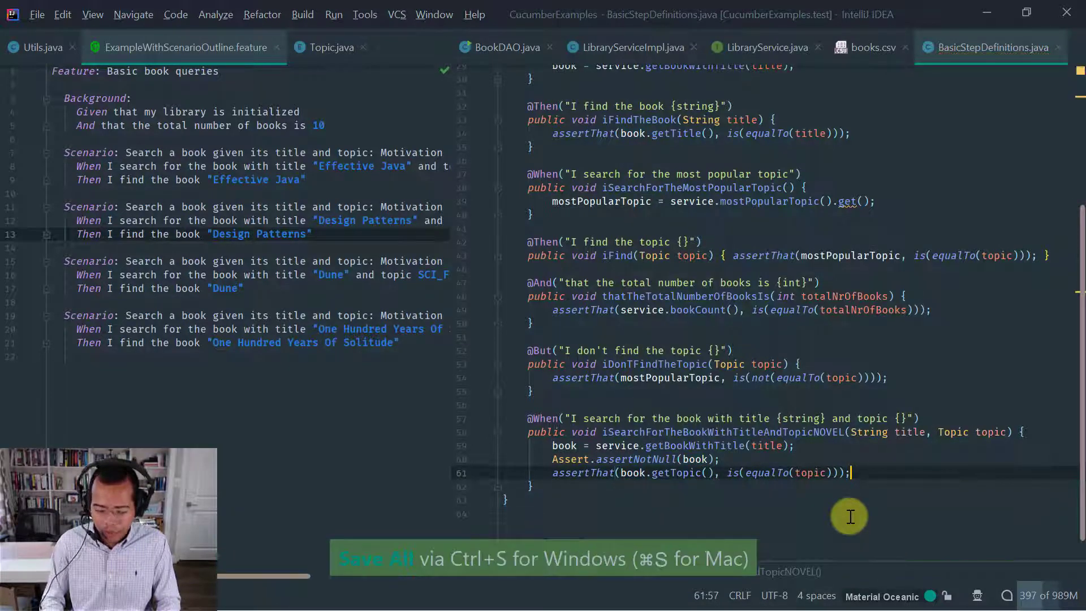
mouse_move(448, 410)
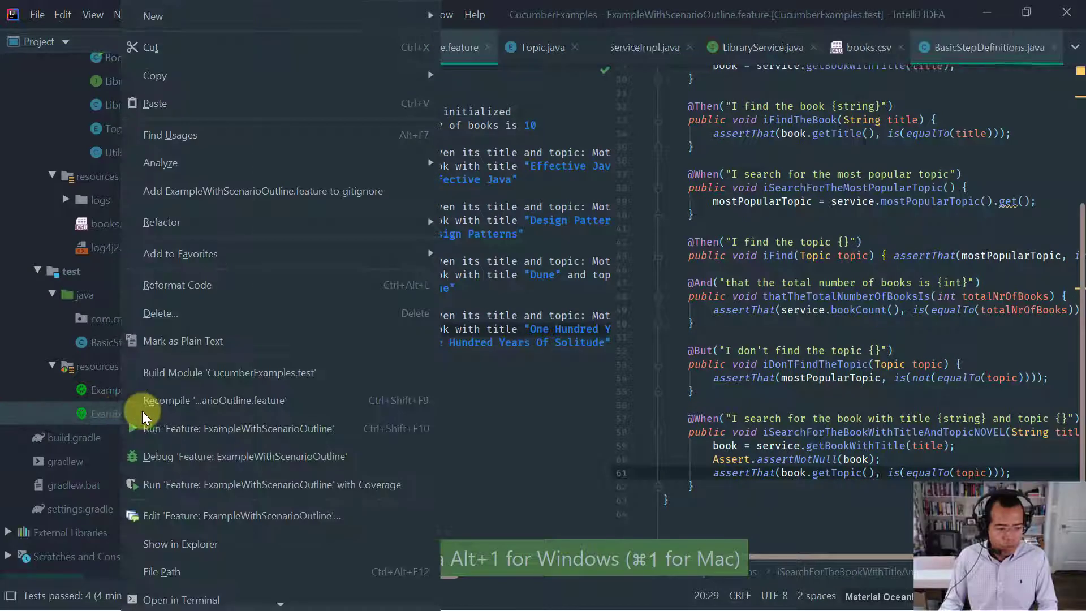
Step: Run the ExampleWithScenarioOutline feature and see all four scenarios pass
left_click(240, 428)
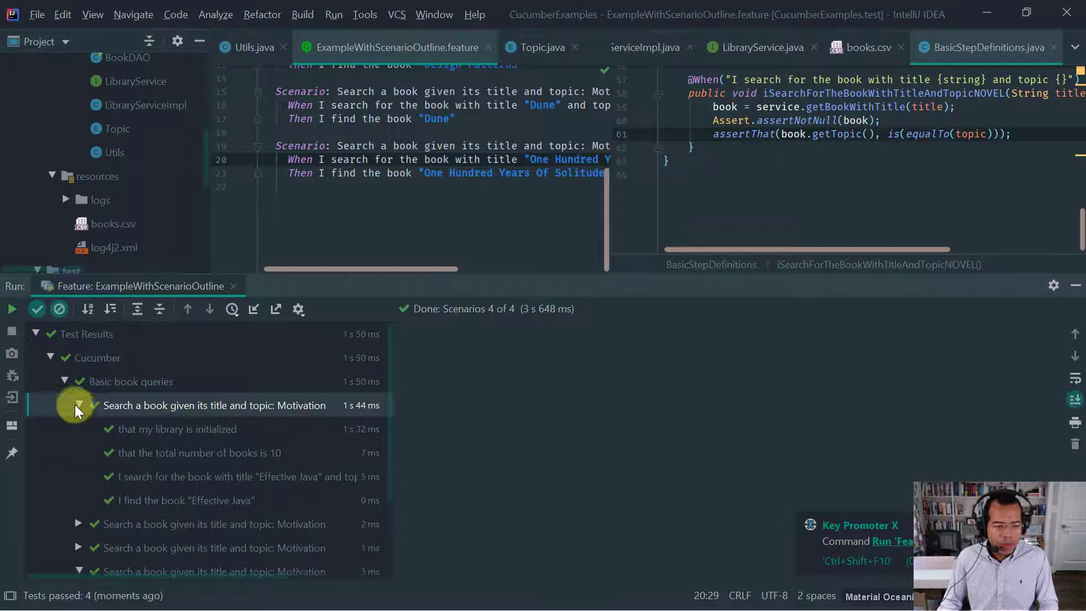
left_click(78, 405)
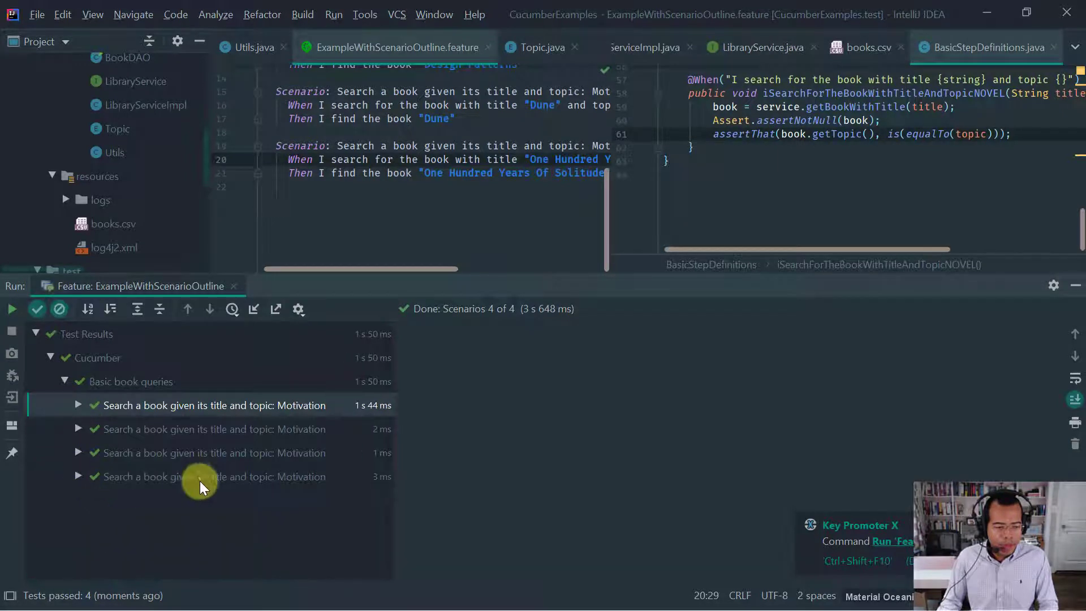
mouse_move(248, 344)
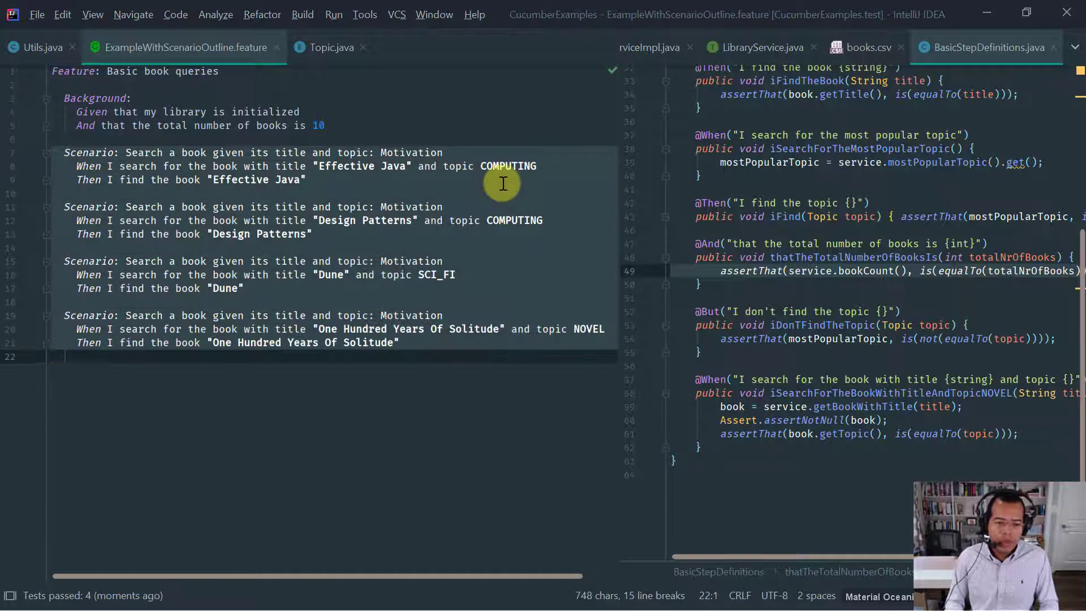
mouse_move(430, 166)
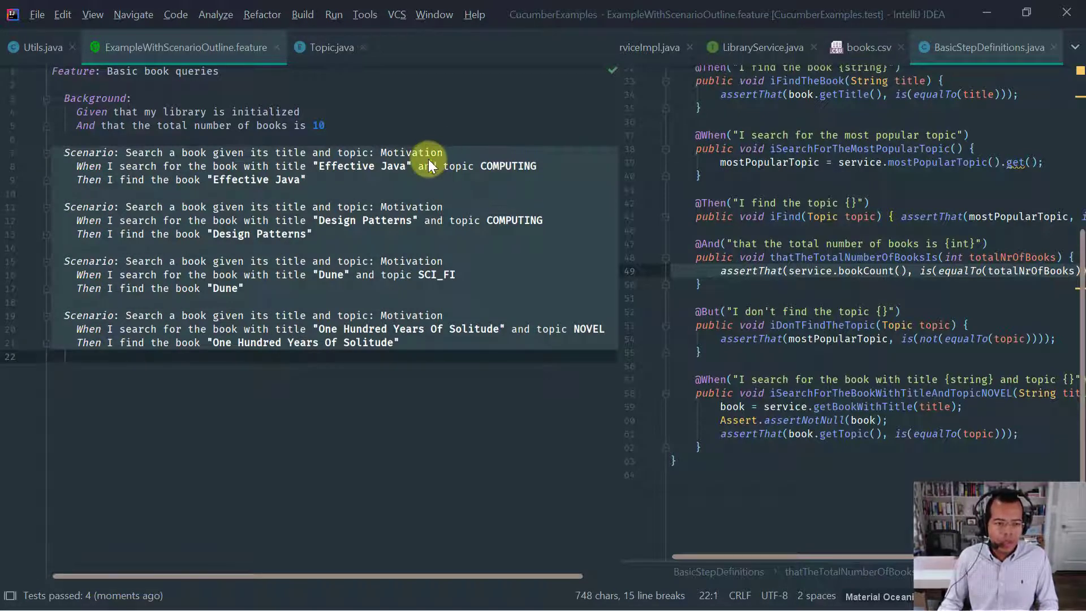
Step: Start a 'Scenario Outline:' line after the last scenario in the feature file
left_click(407, 166)
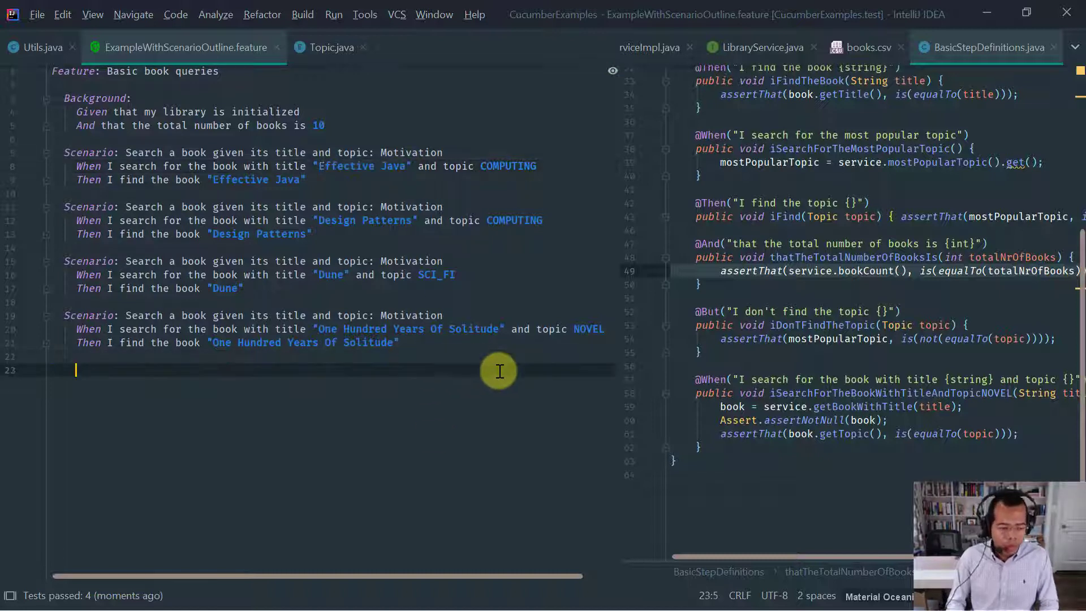
type("Scenario Outline: Search a book given its title and topic")
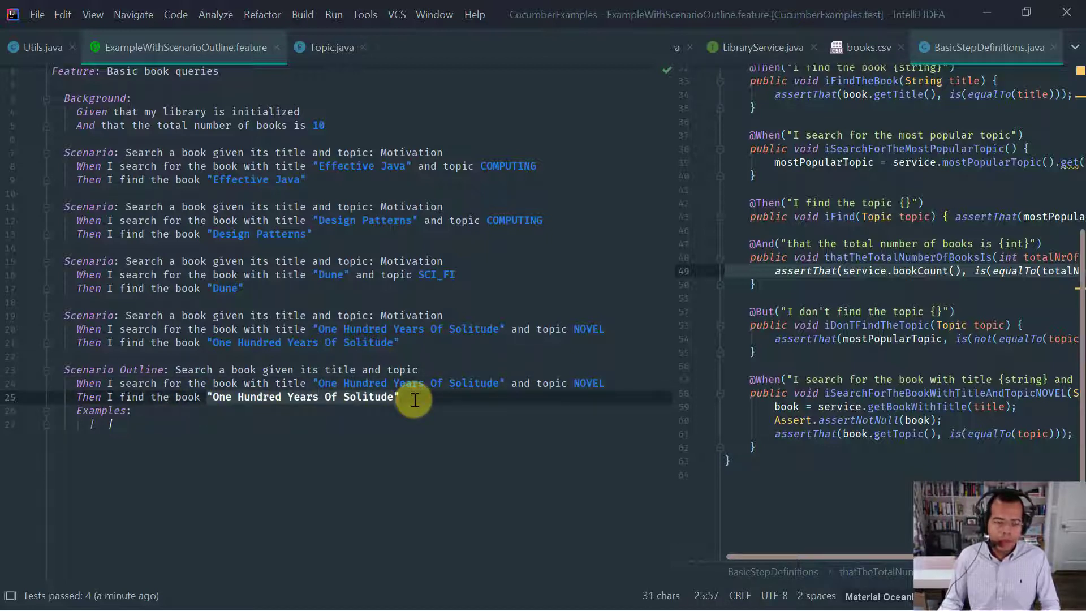
Step: Replace the quoted values in the outline's When and Then steps with <title> and <topic> placeholders
left_click(343, 383)
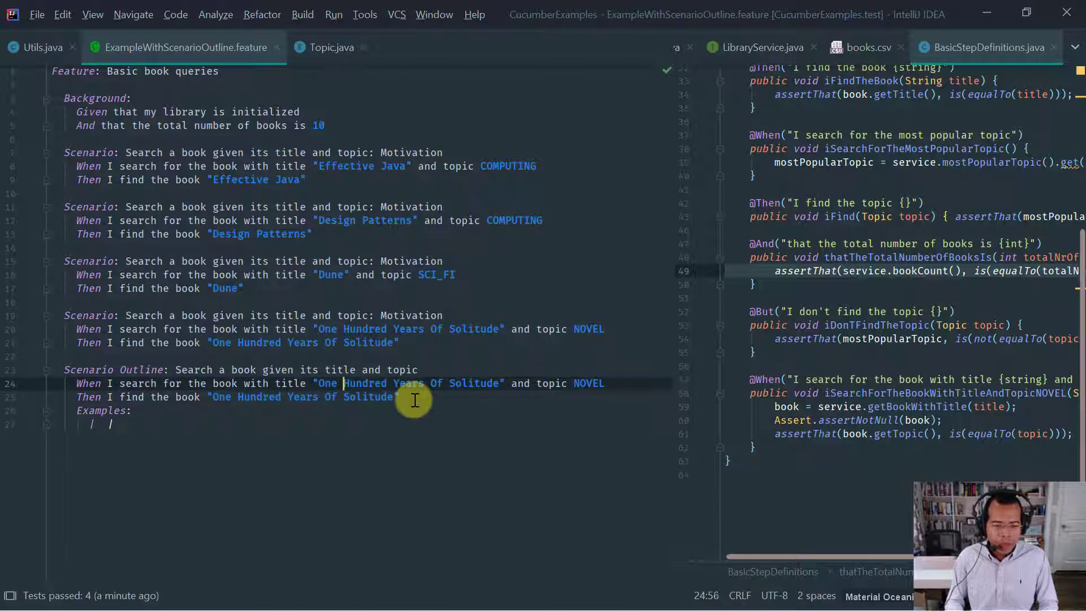
key("ctrl+shift+right")
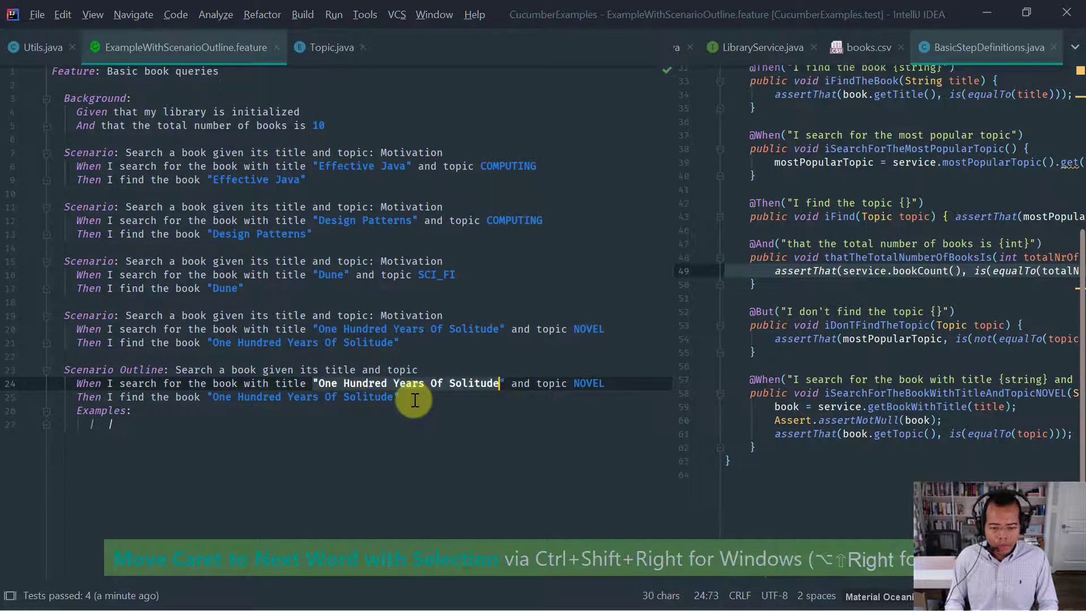
type("<>")
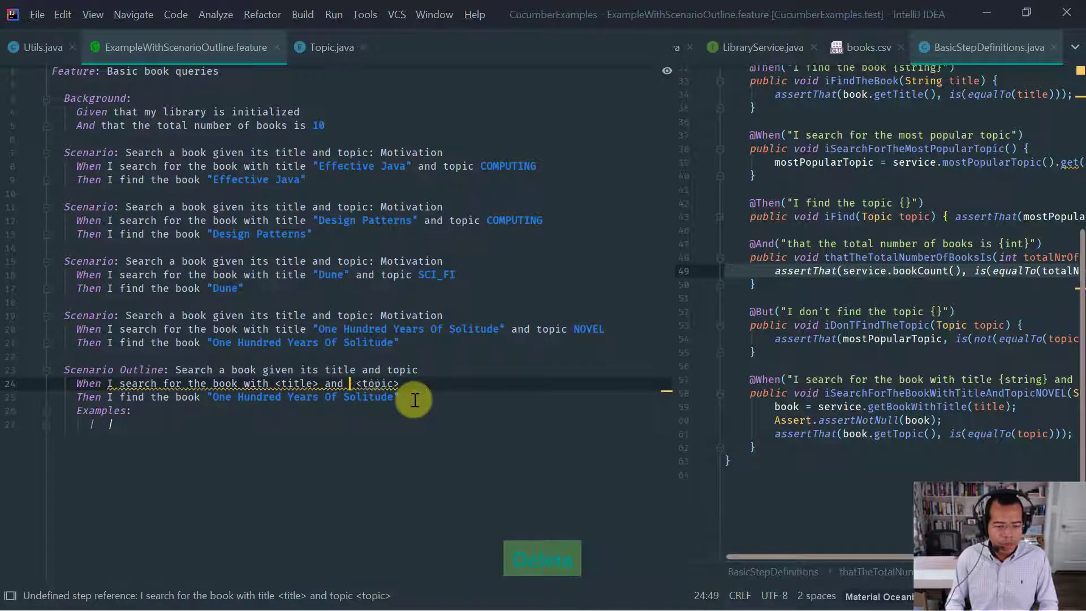
key("ctrl+shift+left")
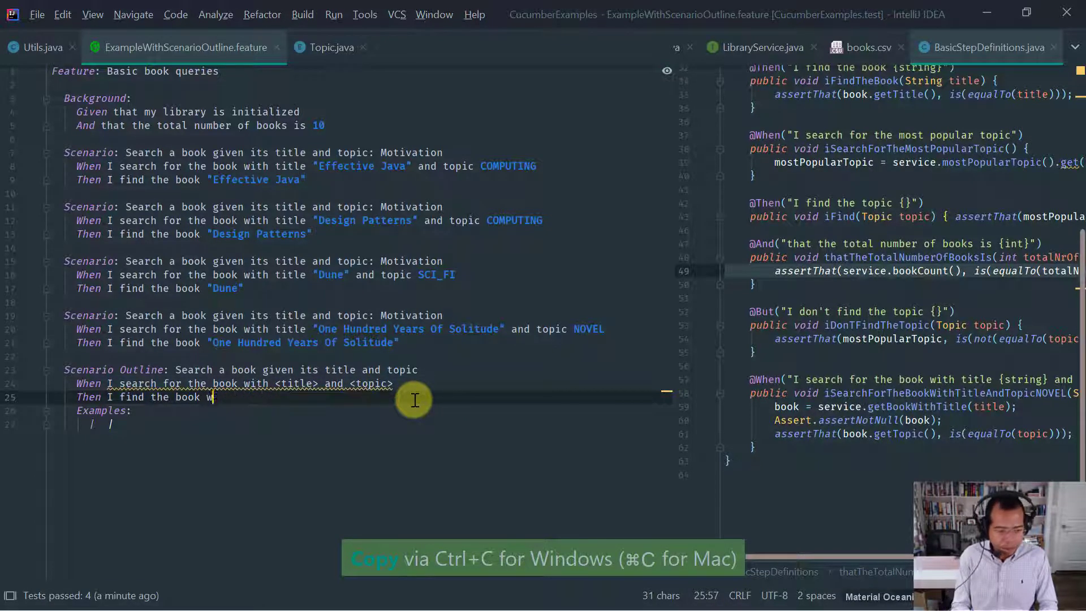
type("ith <title>")
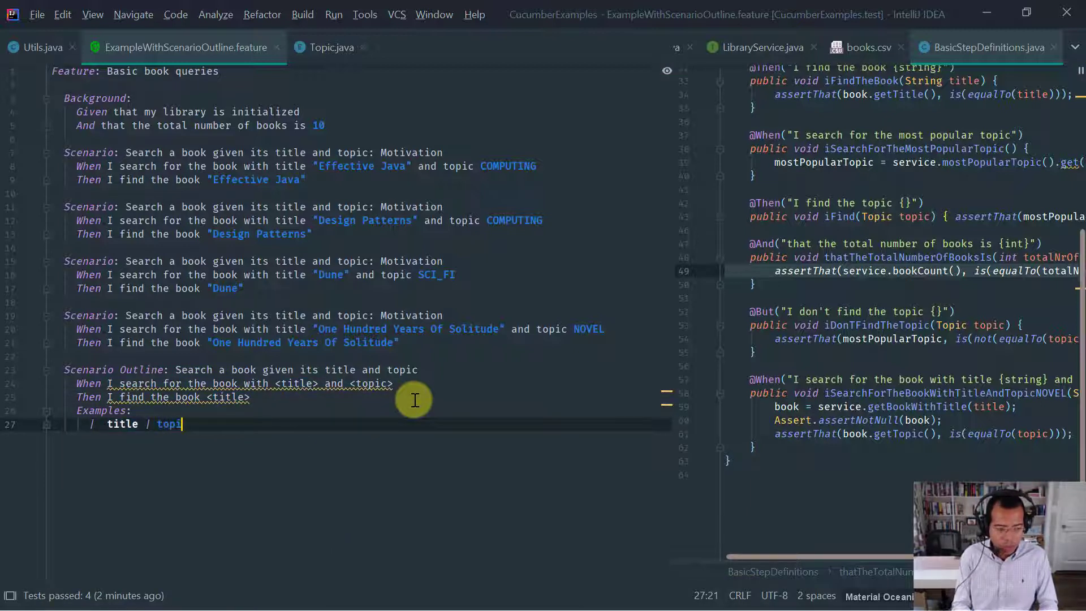
Step: Add Examples rows for Effective Java and Design Patterns with topic COMPUTING
key("ctrl+d")
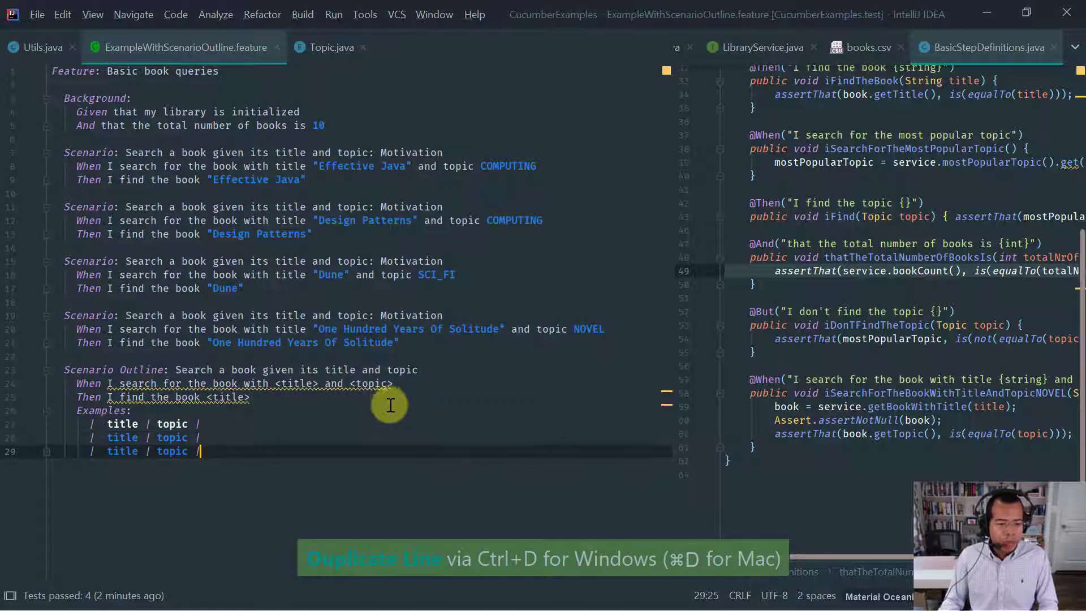
mouse_move(326, 166)
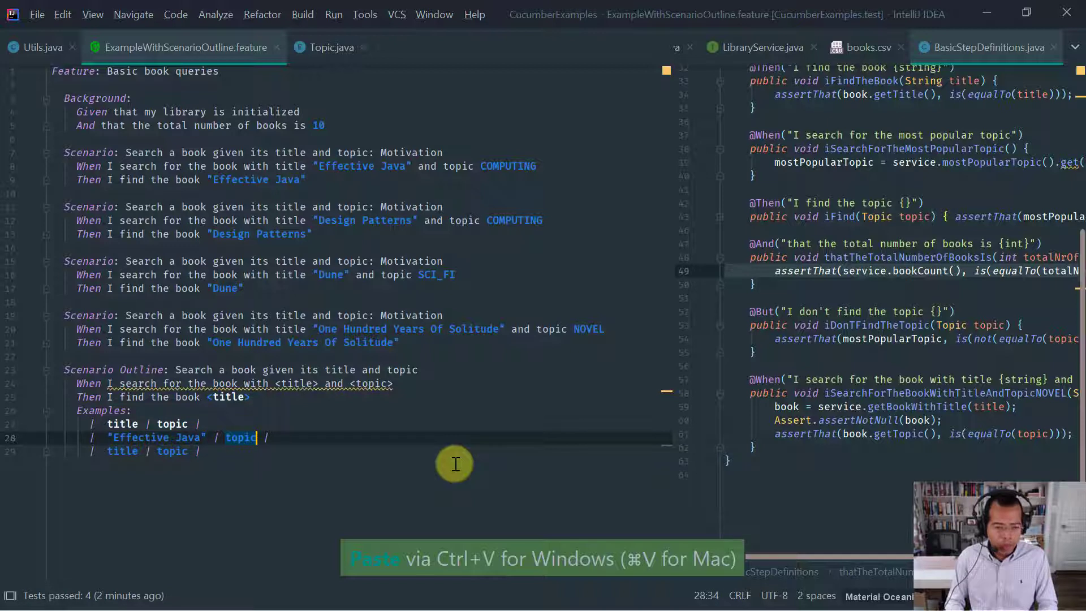
type("COMPUTING")
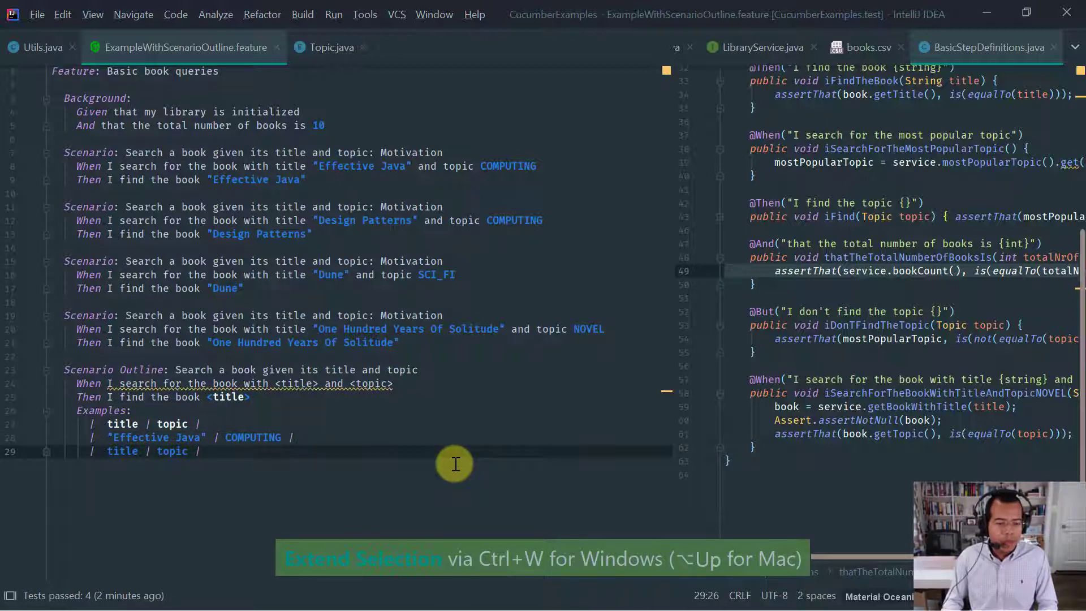
double_click(387, 221)
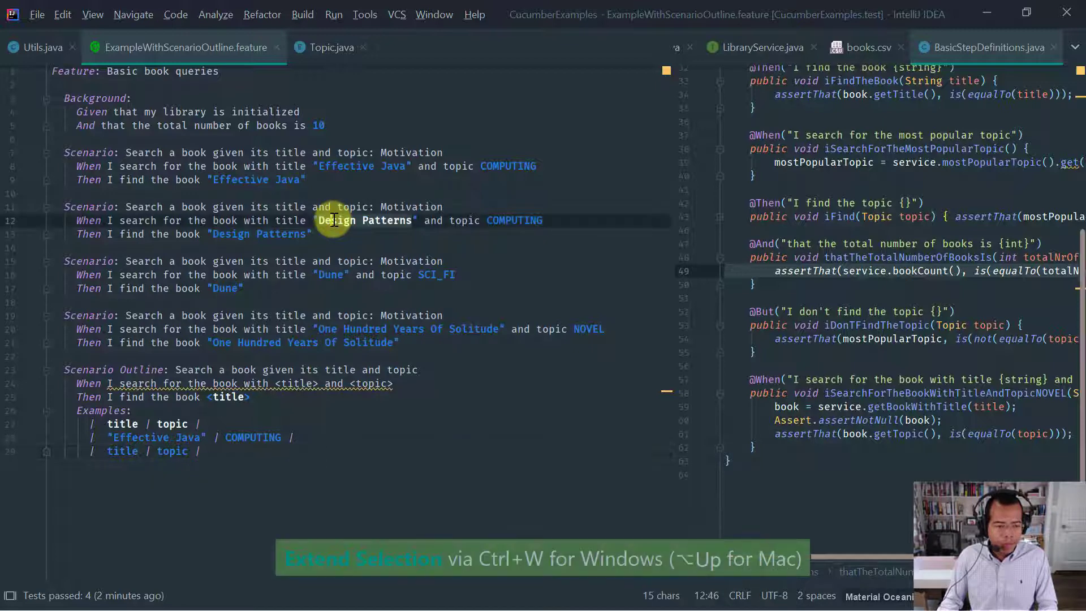
double_click(123, 452)
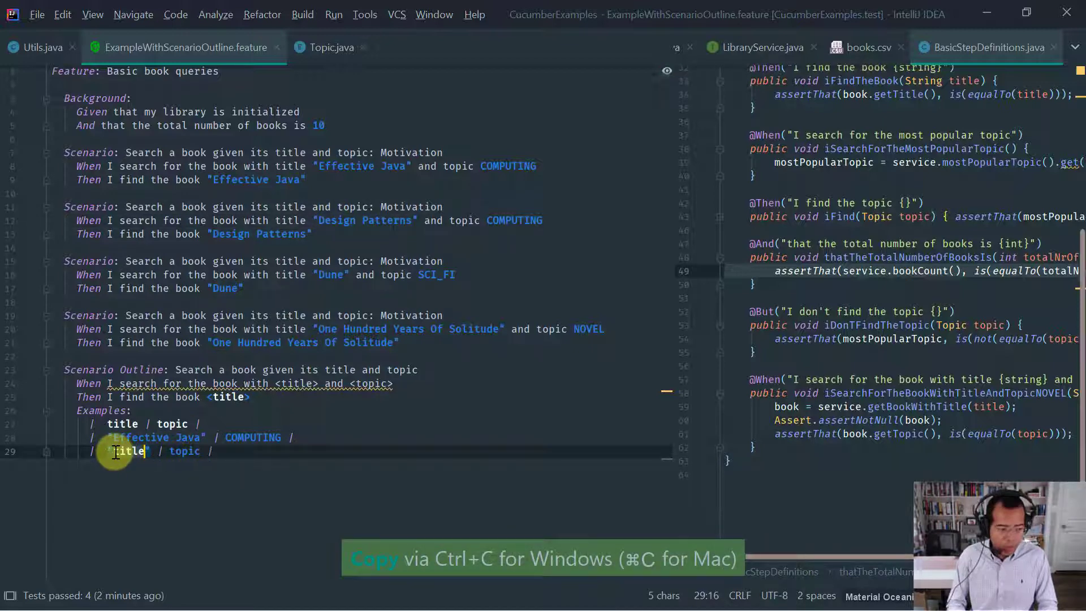
key("ctrl+d")
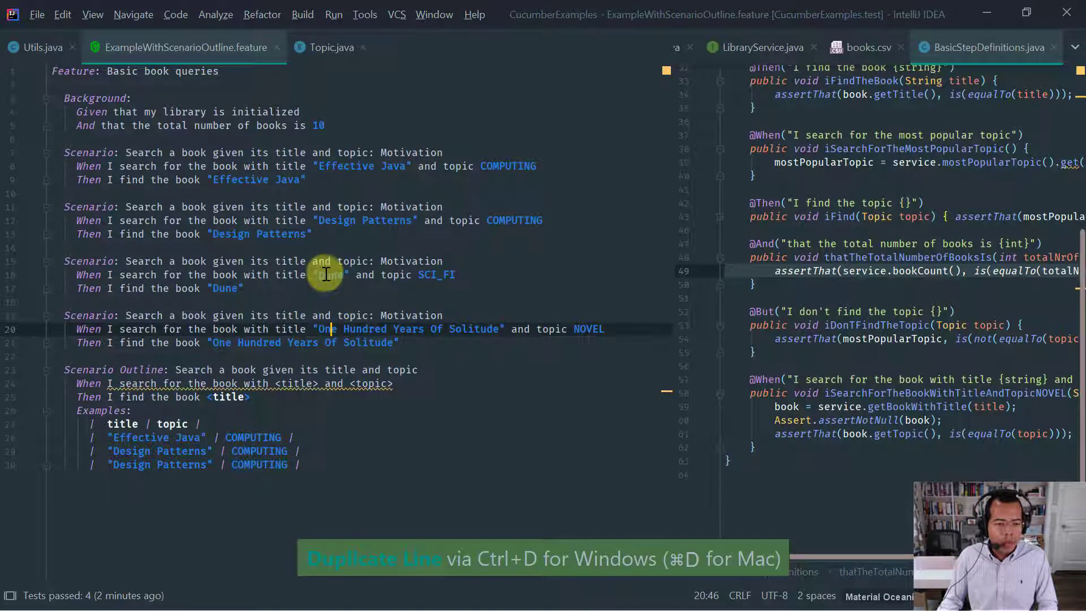
Step: Add rows for Dune (SCI_FI) and One Hundred Years Of Solitude (NOVEL)
double_click(131, 464)
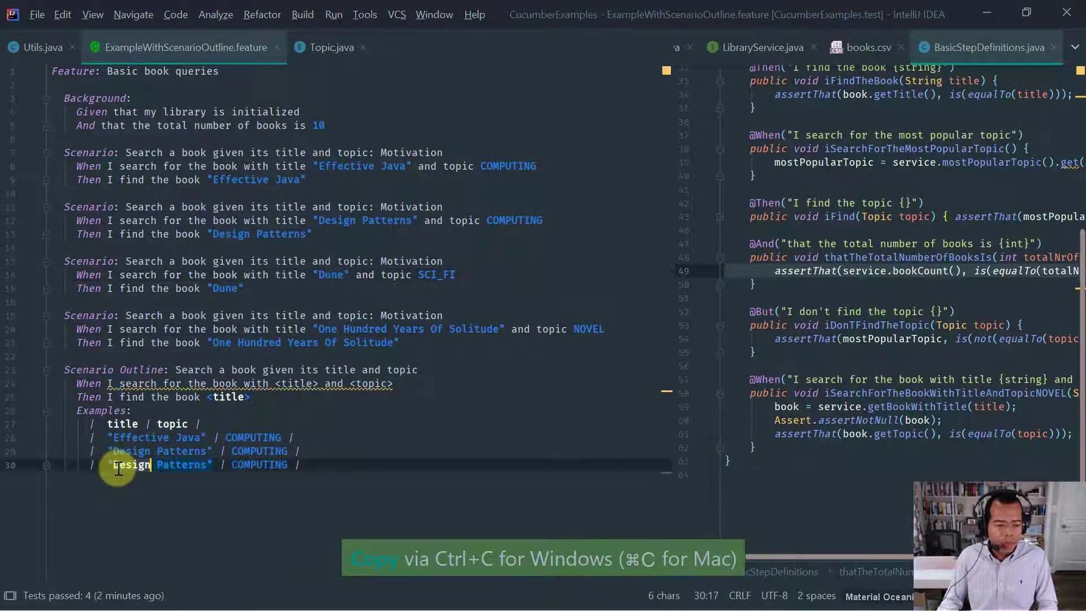
key("ctrl+v")
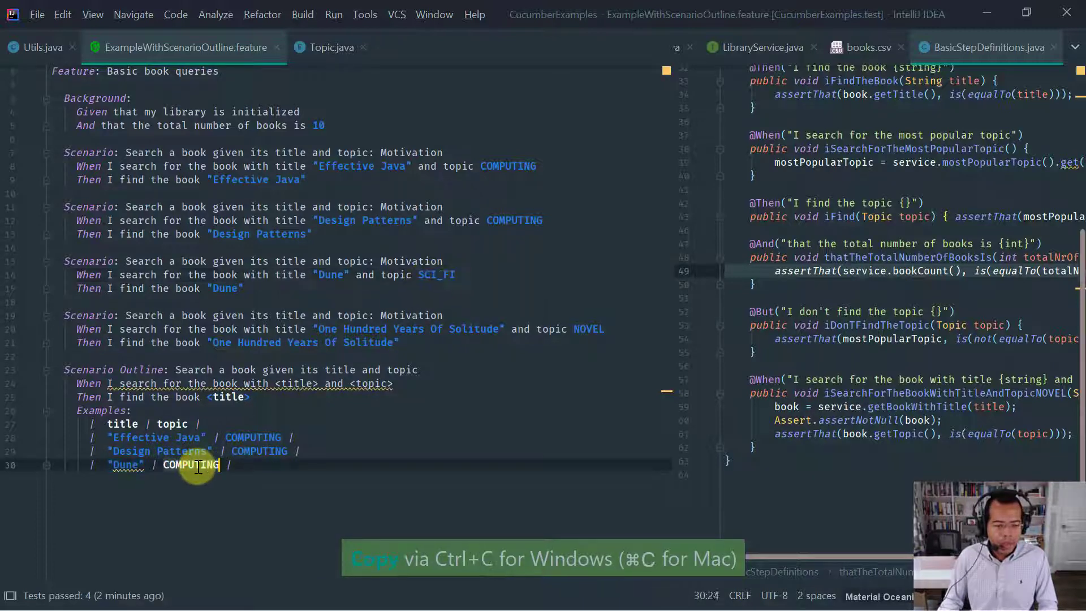
key("ctrl+d")
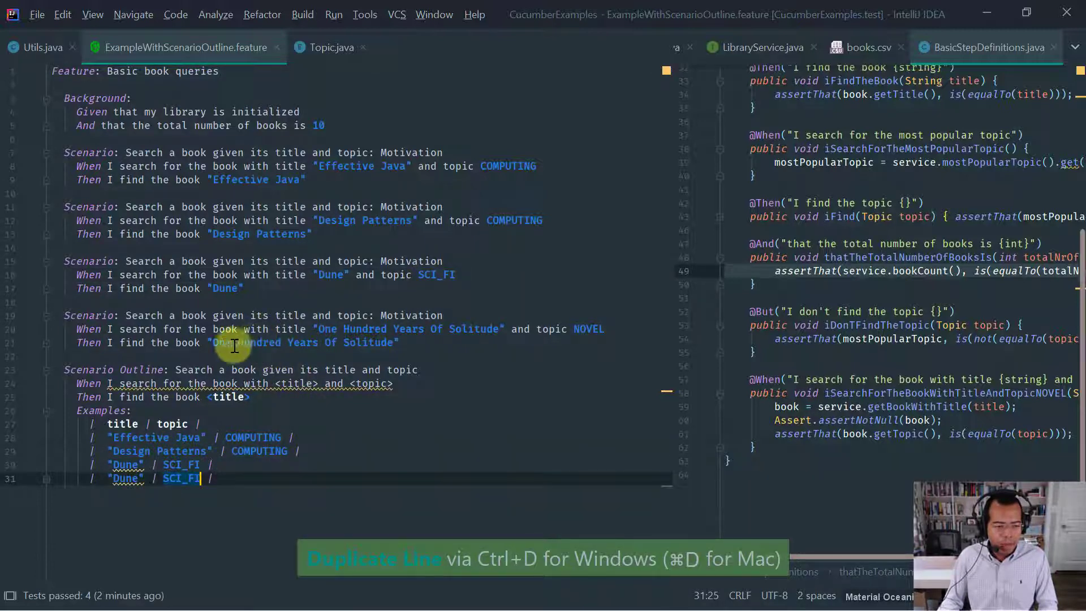
key("ctrl+shift+Right")
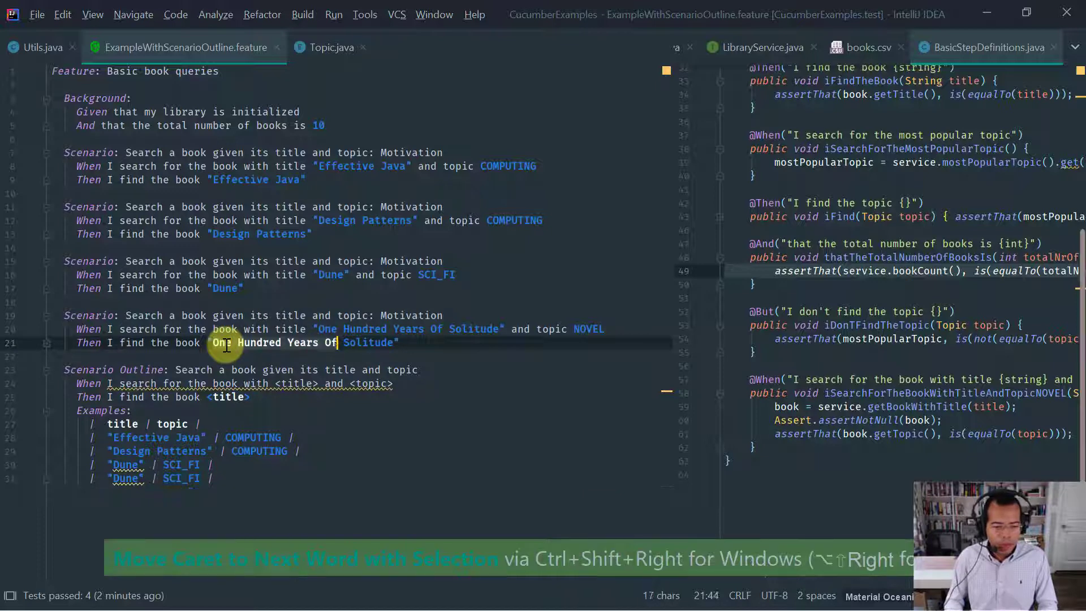
key("ctrl+shift+right")
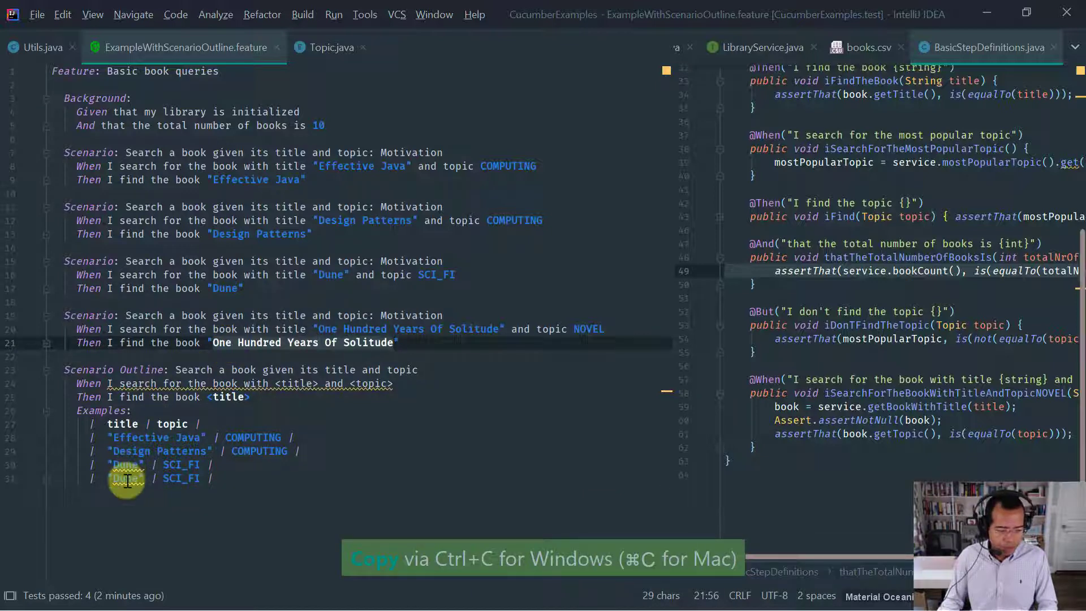
key("ctrl+v")
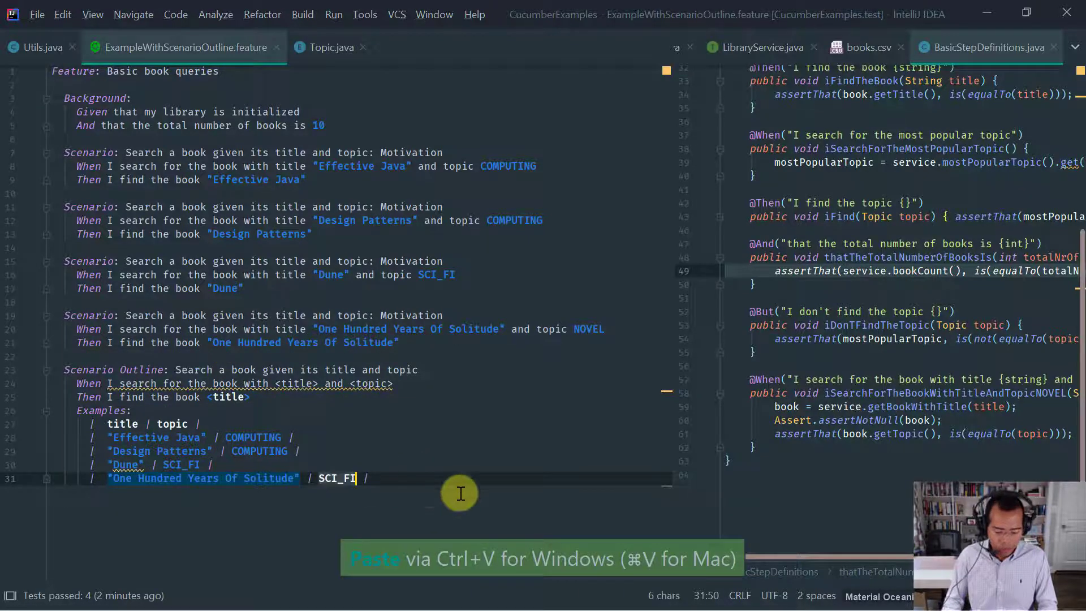
type("NOVEL")
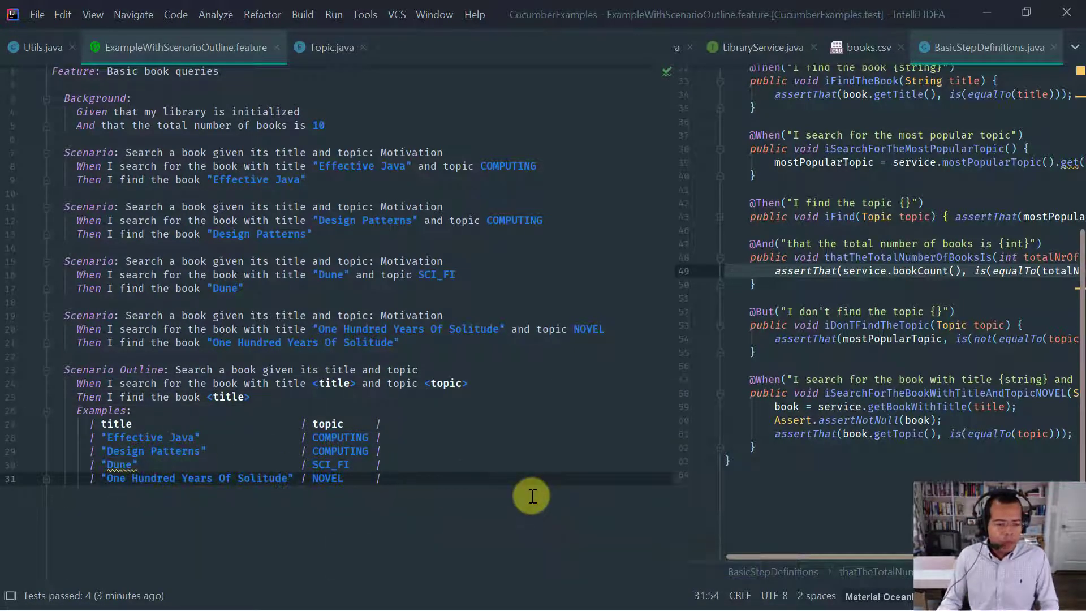
mouse_move(405, 482)
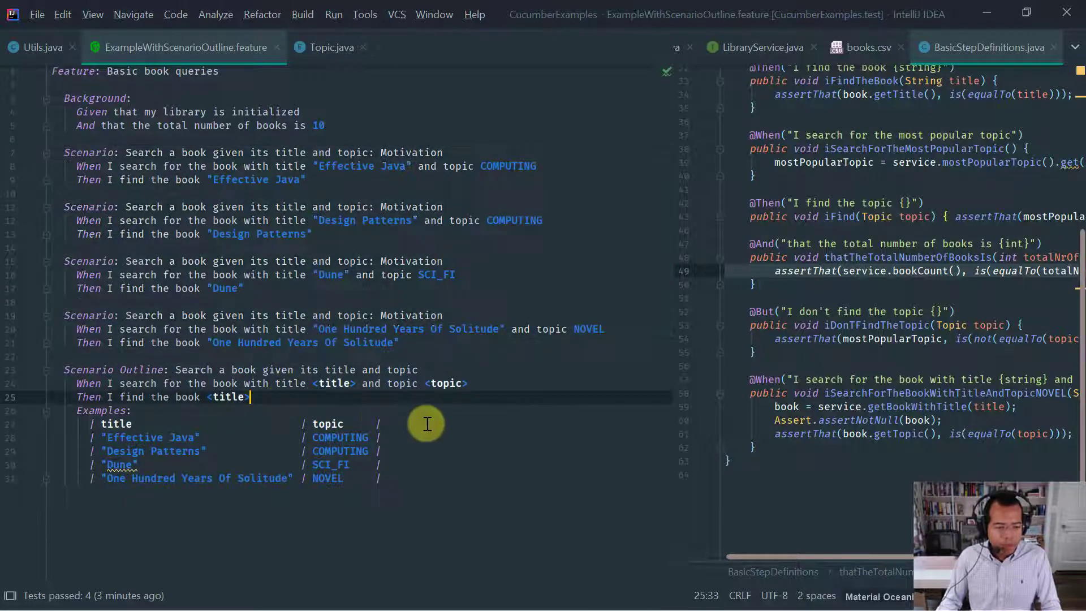
mouse_move(308, 374)
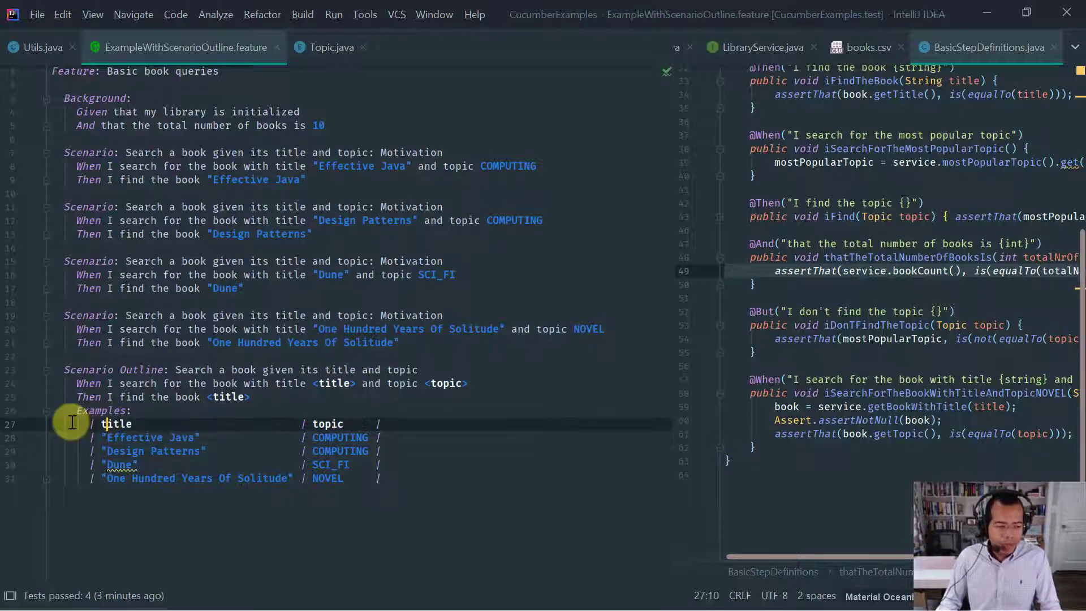
left_click(98, 425)
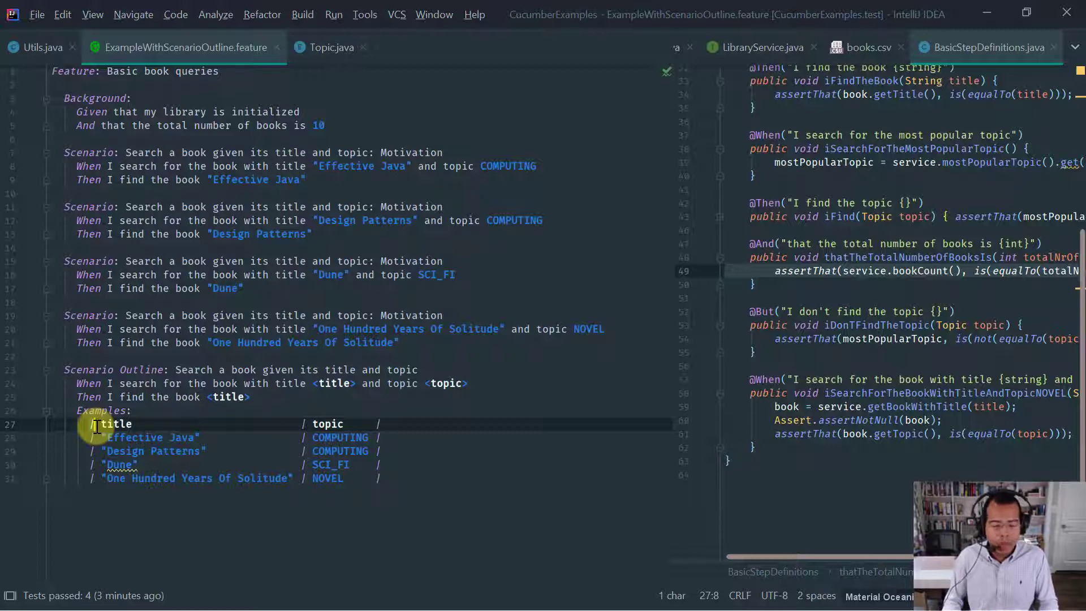
mouse_move(308, 437)
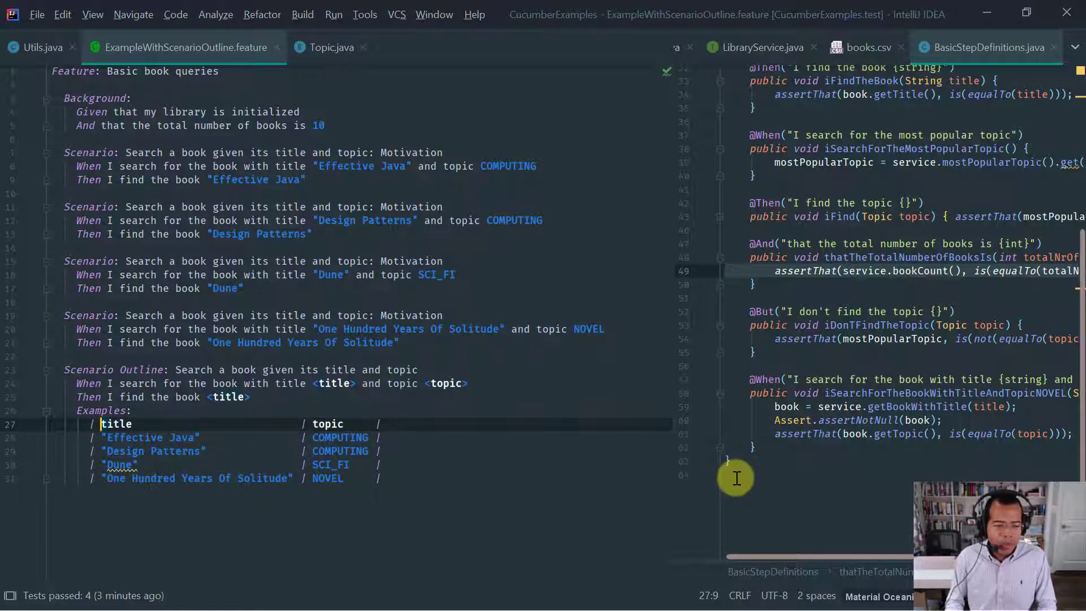
key("ctrl+shift+right")
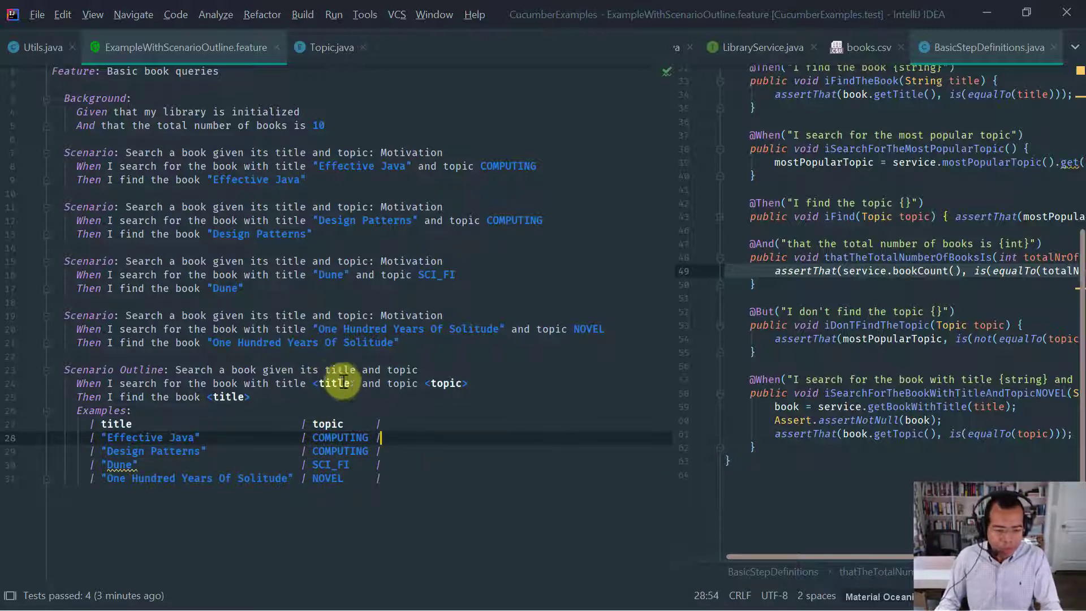
double_click(446, 383)
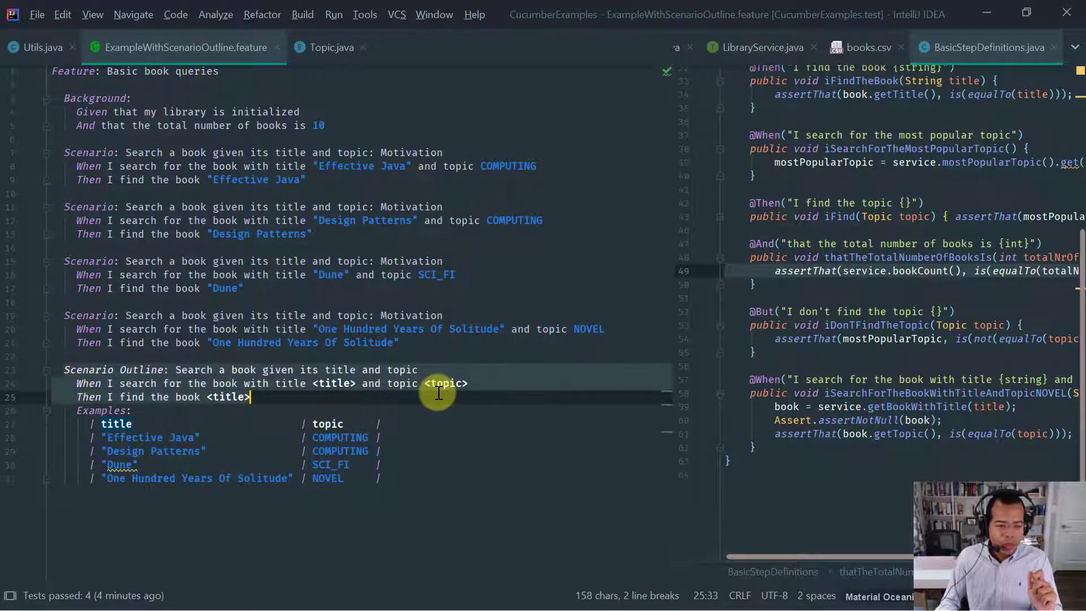
left_click(379, 477)
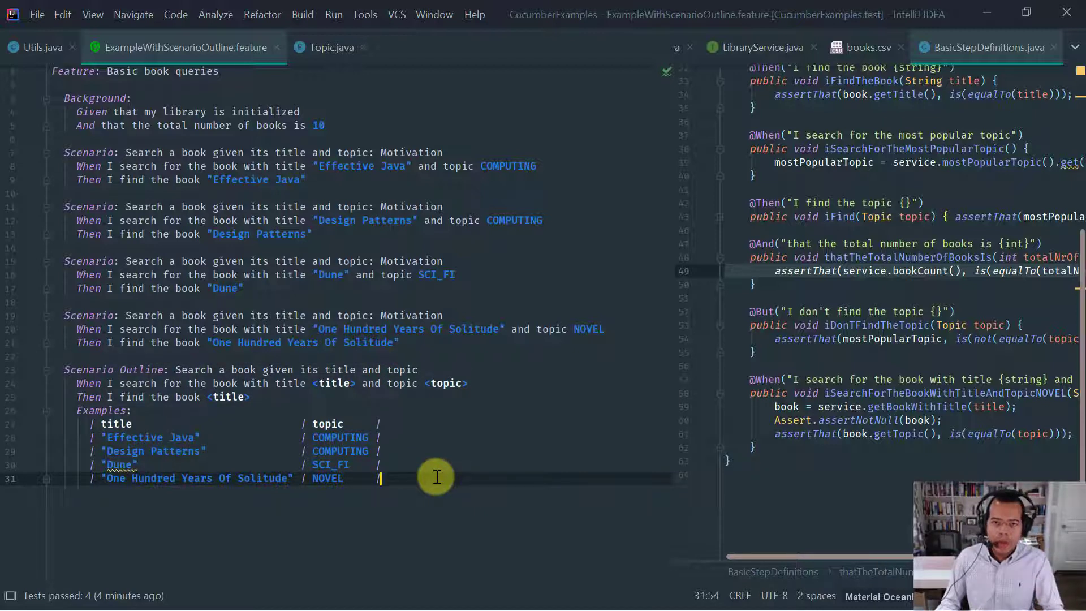
mouse_move(81, 442)
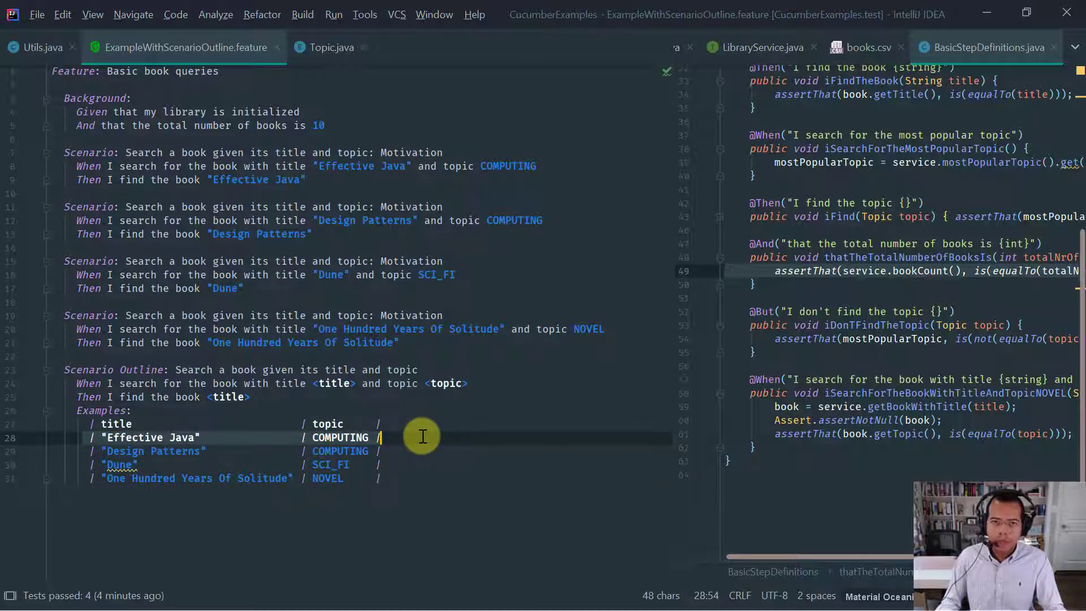
mouse_move(380, 483)
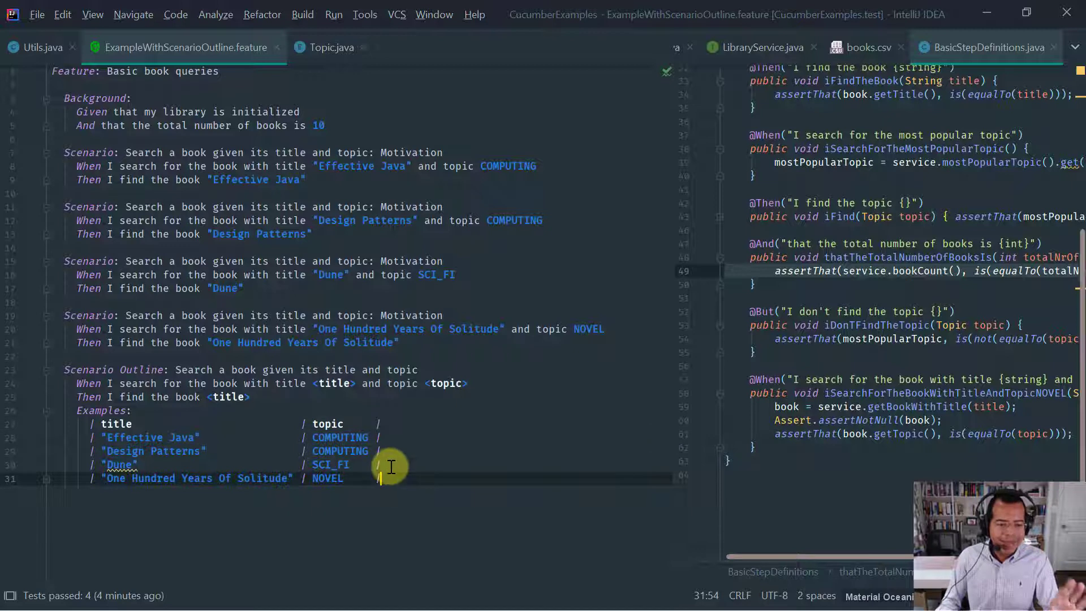
mouse_move(421, 344)
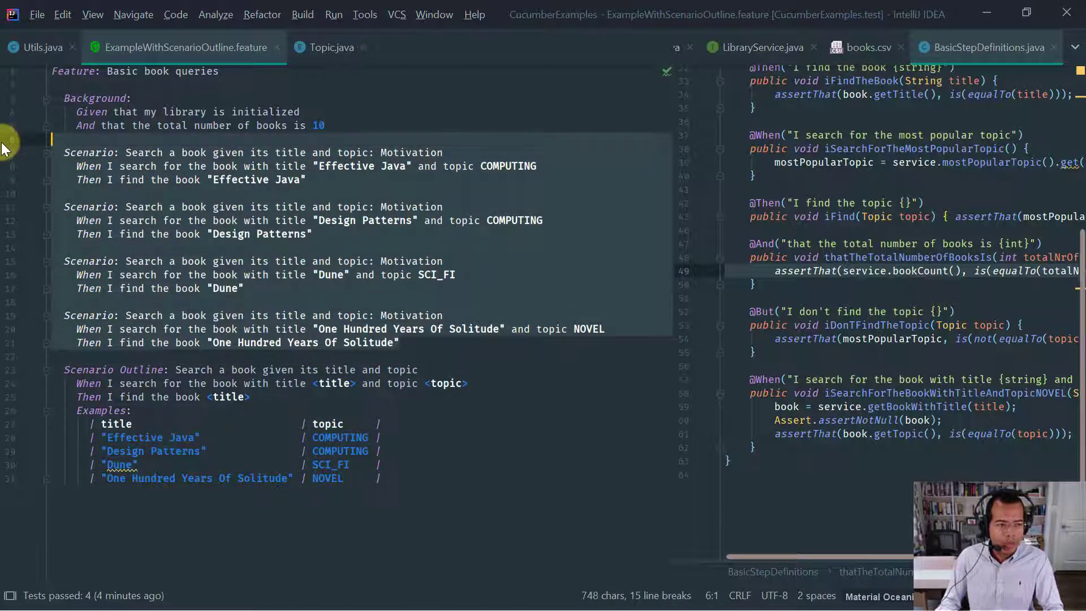
Step: Delete the four old scenarios, save, and run the feature so the outline's four Examples pass
key("ctrl+y")
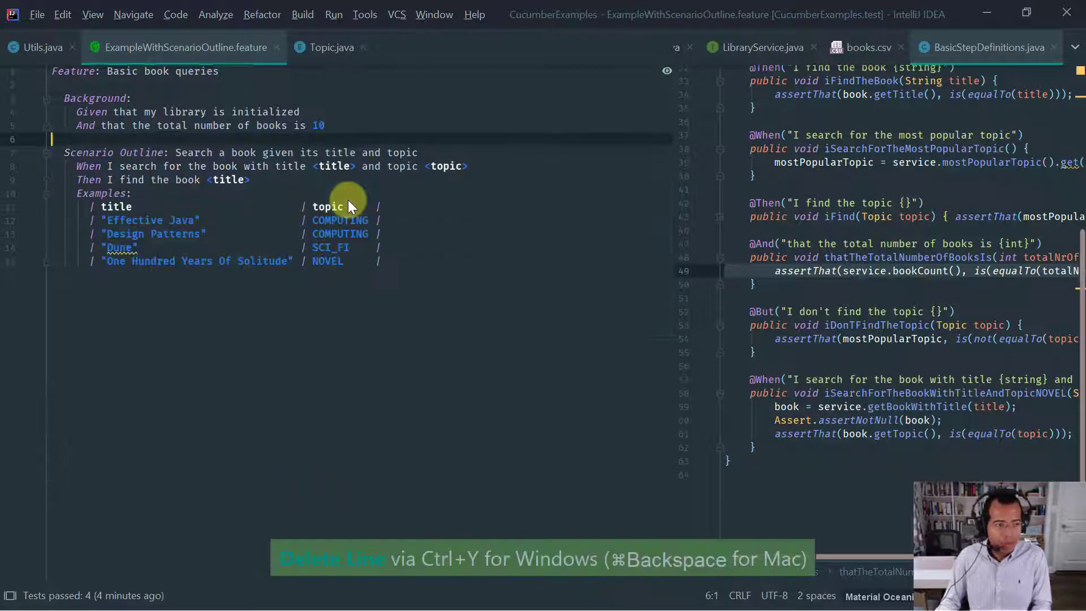
key("ctrl+y")
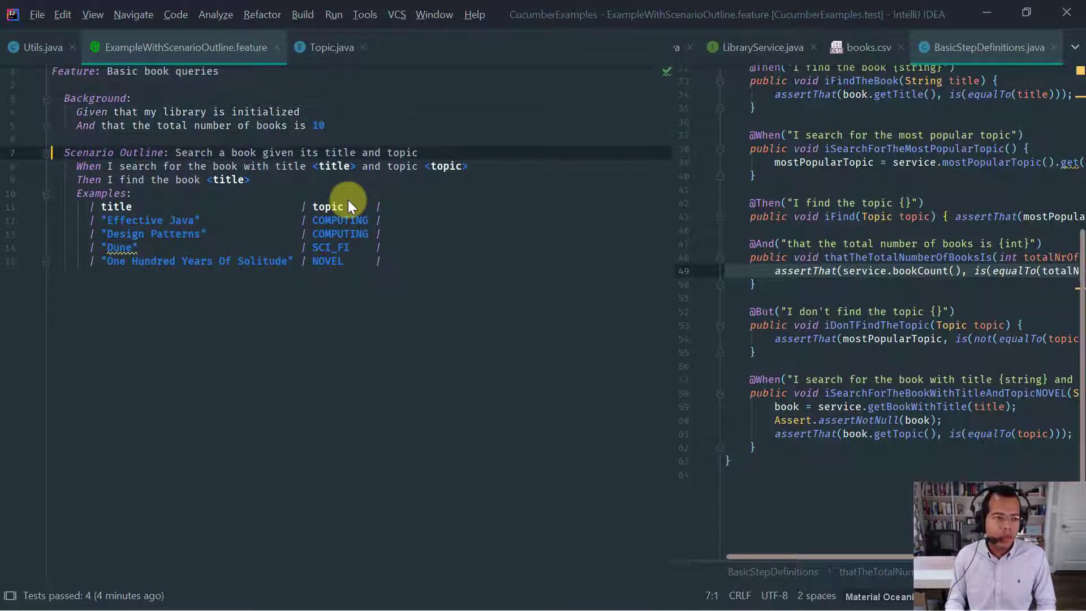
left_click(92, 112)
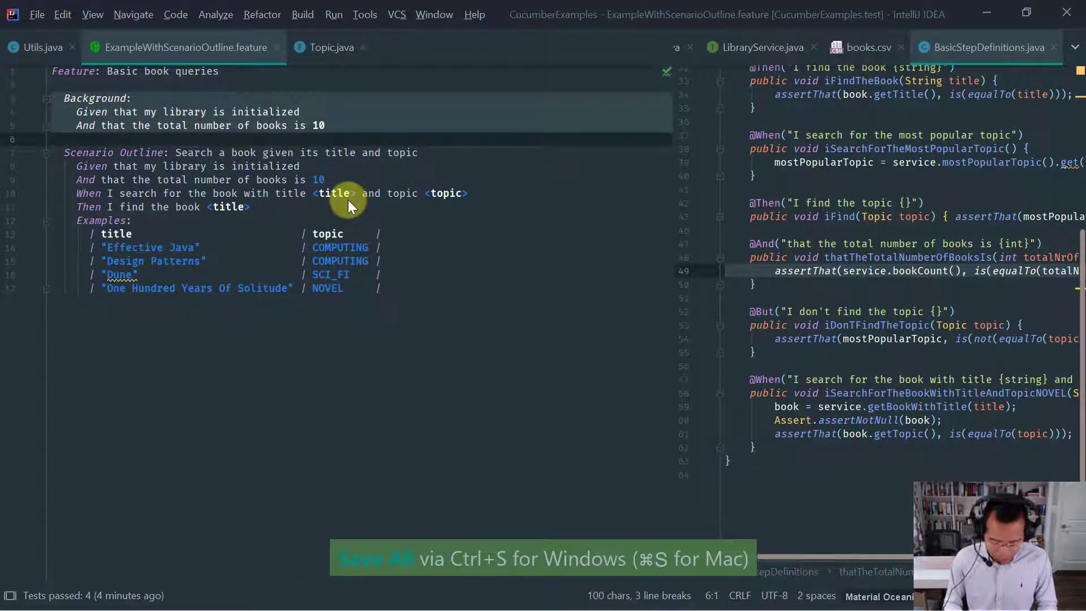
left_click(208, 166)
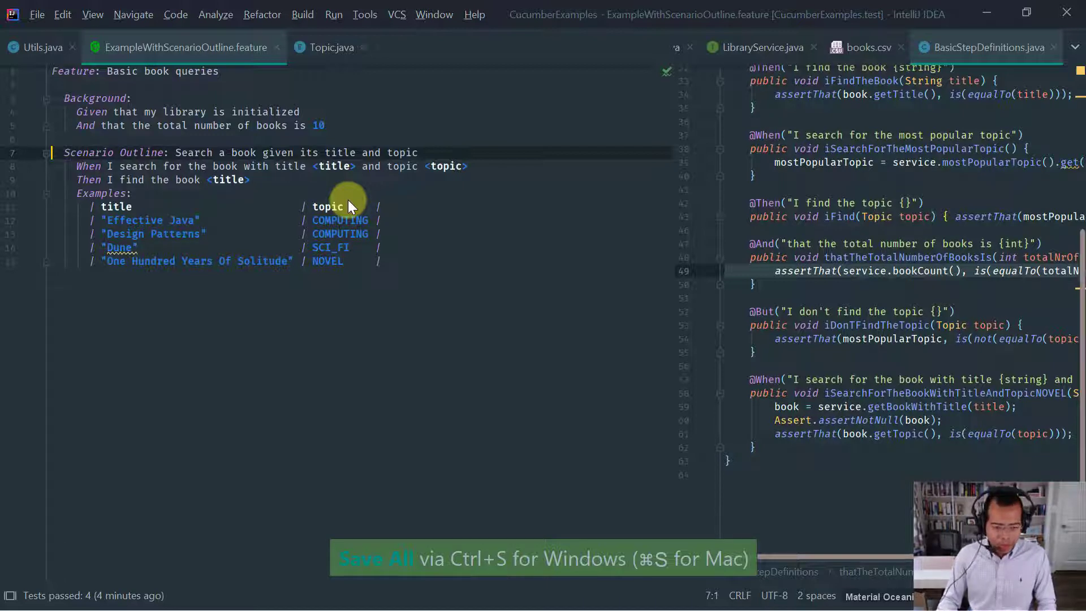
left_click(382, 261)
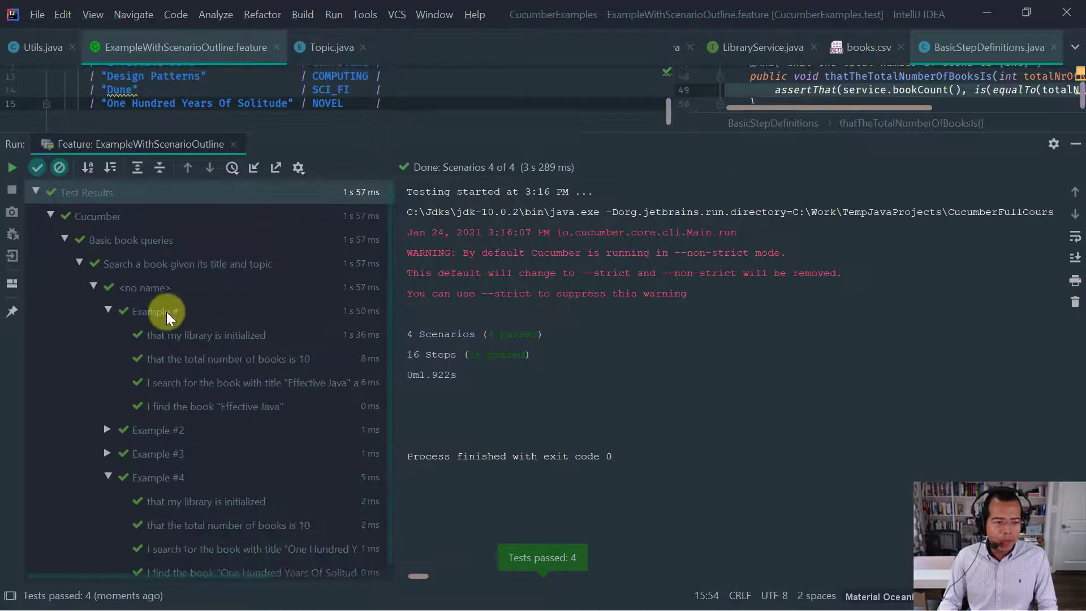
left_click(109, 310)
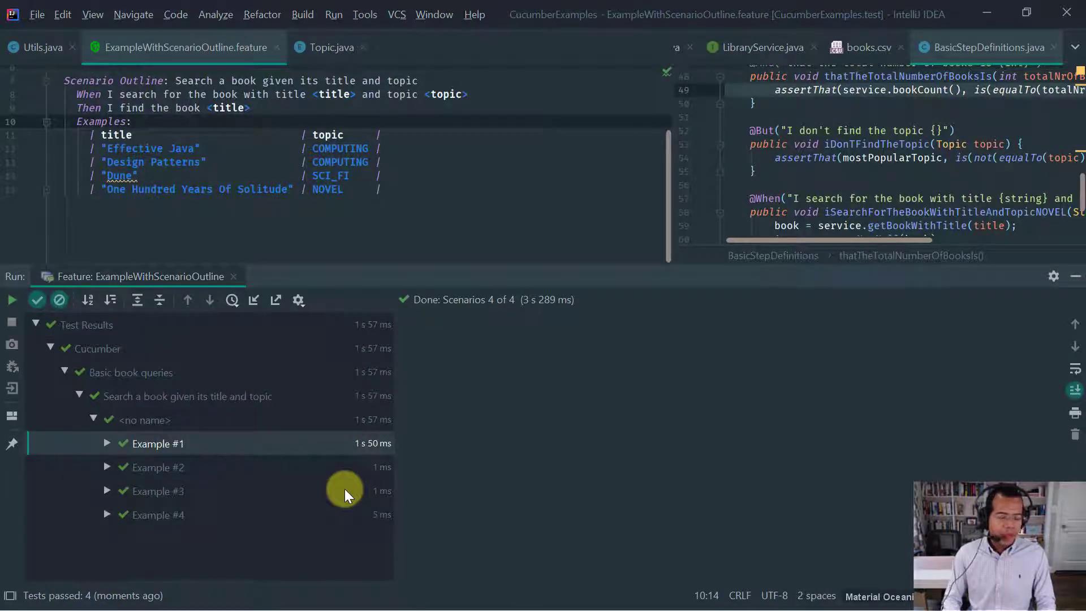
key("Down")
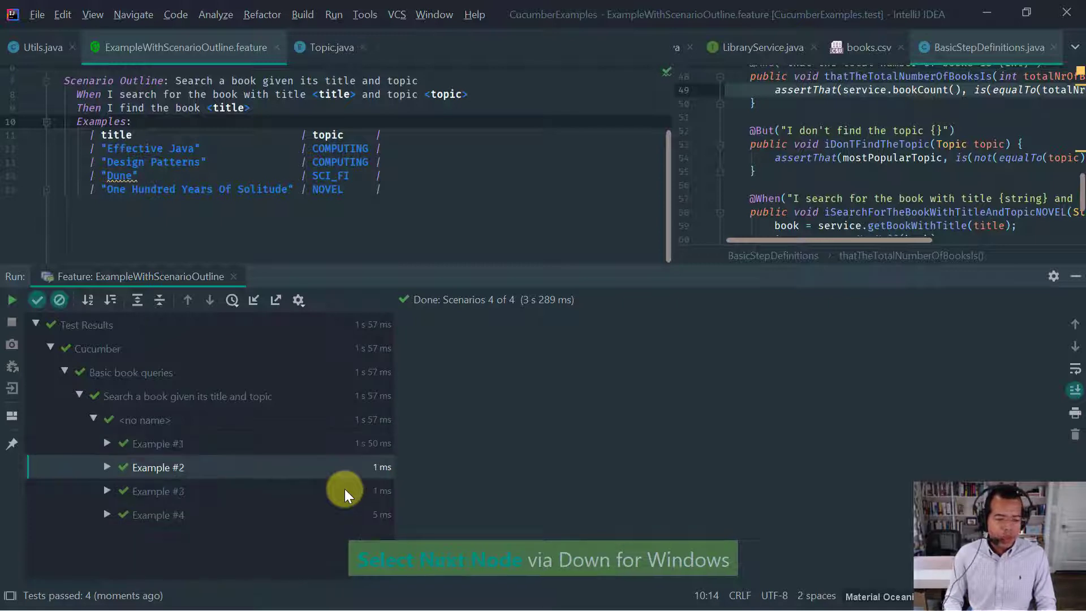
left_click(107, 462)
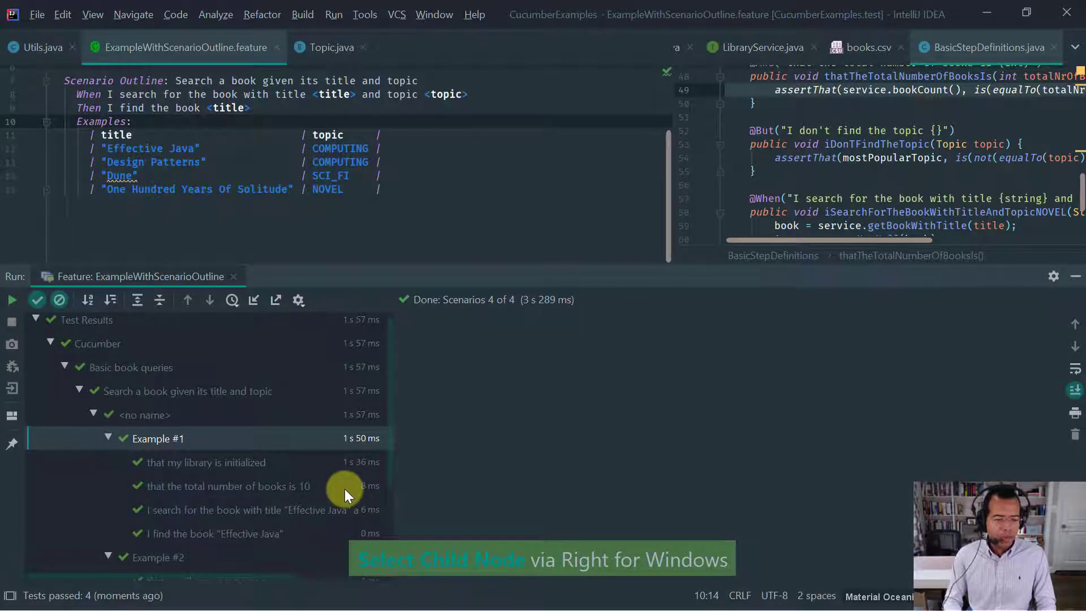
left_click(206, 462)
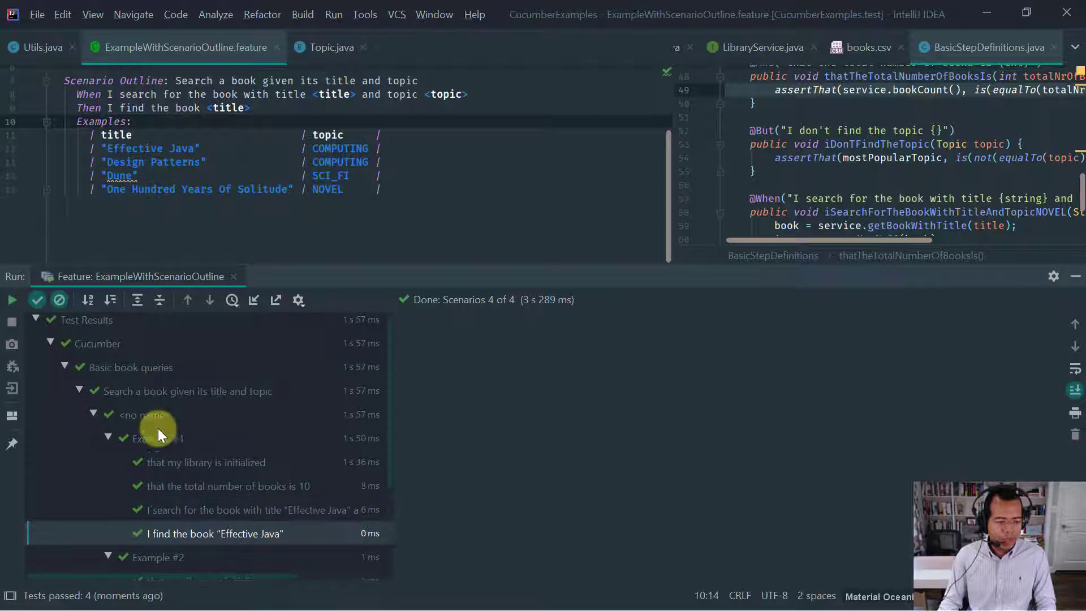
left_click(107, 439)
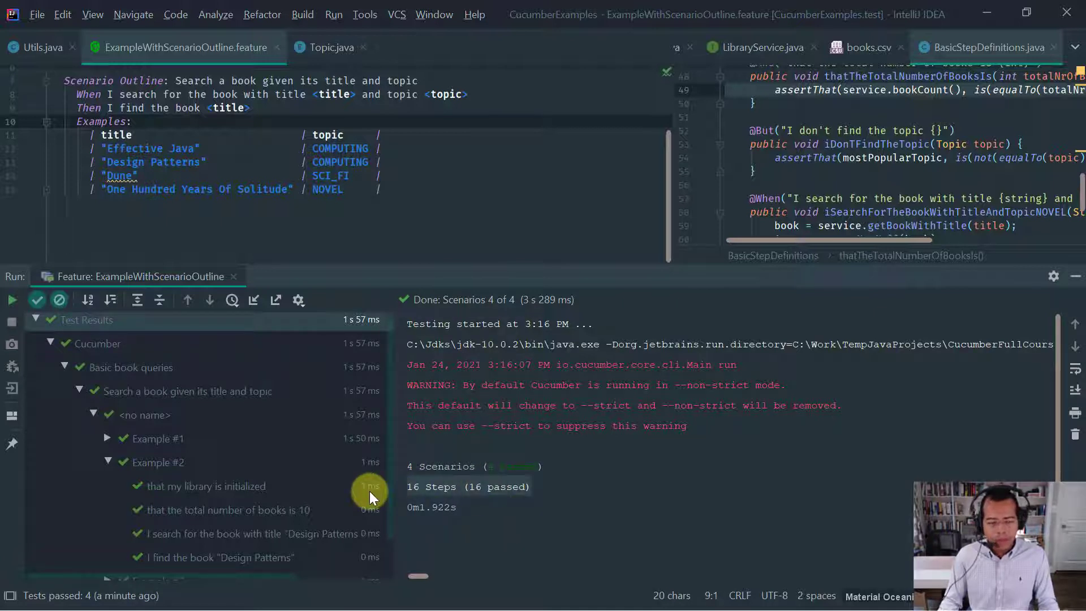
scroll("up", 3)
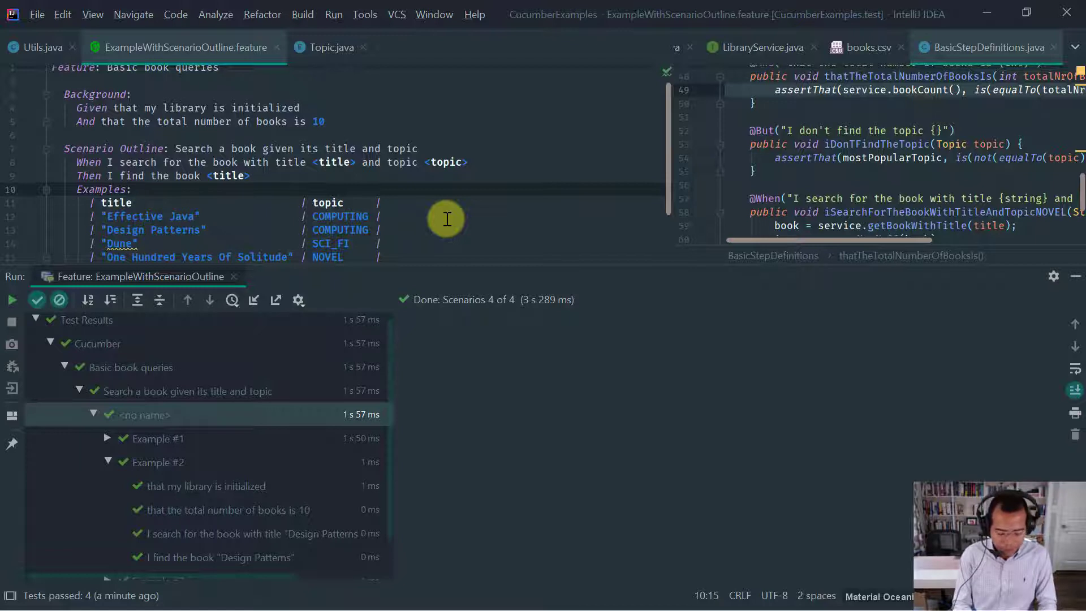
Step: Name the Examples table 'Book title And Topic' and save the feature file
type("Book title And")
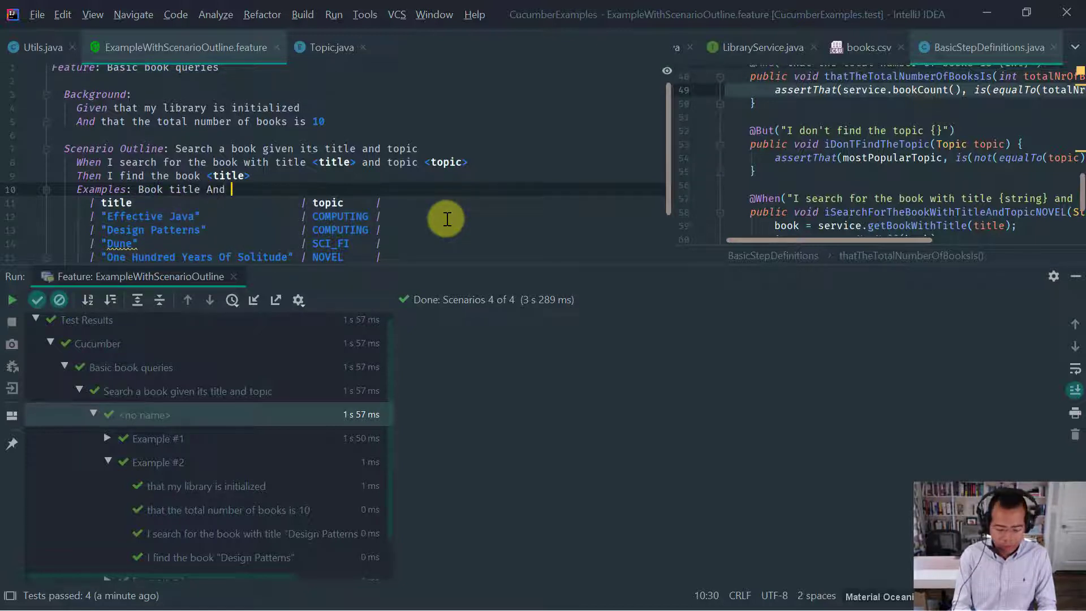
type("Topic")
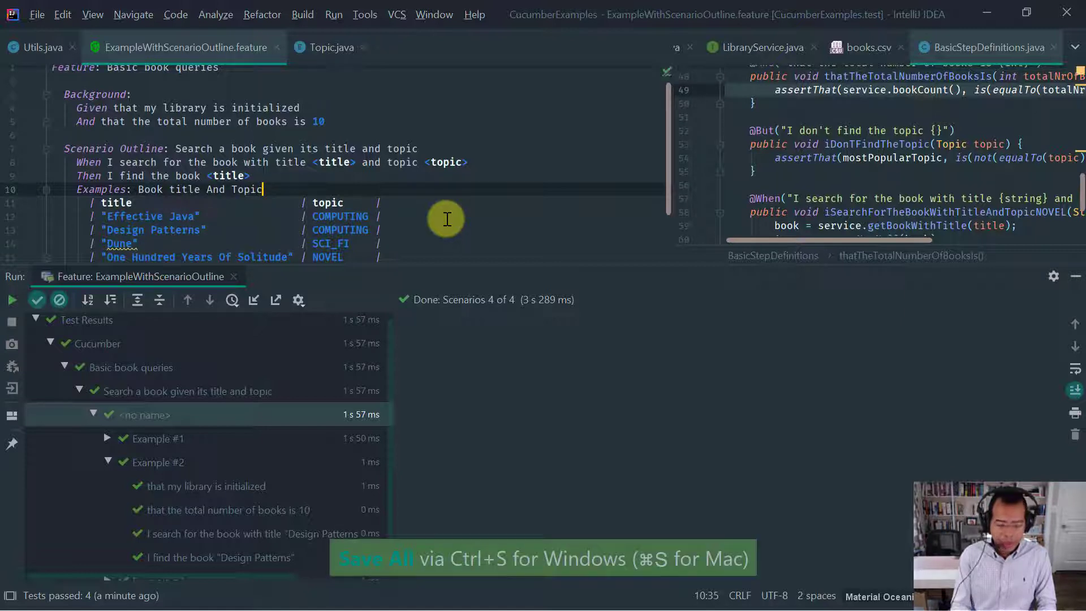